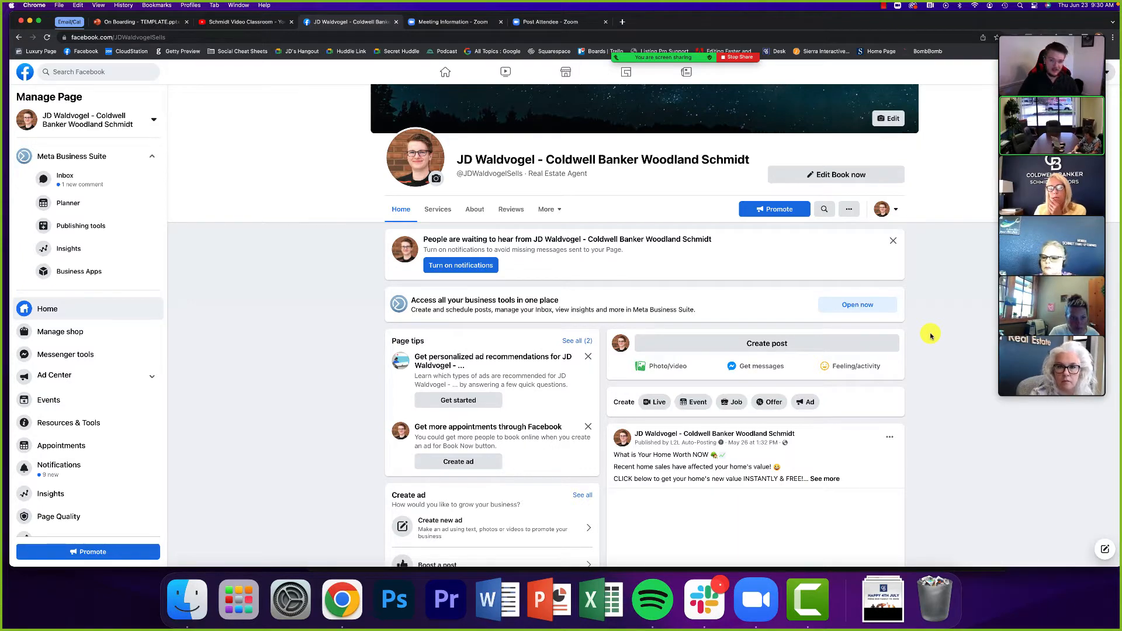
# Dismiss the 'People are waiting to hear from' notifications banner and scroll down the Page feed
pyautogui.click(892, 241)
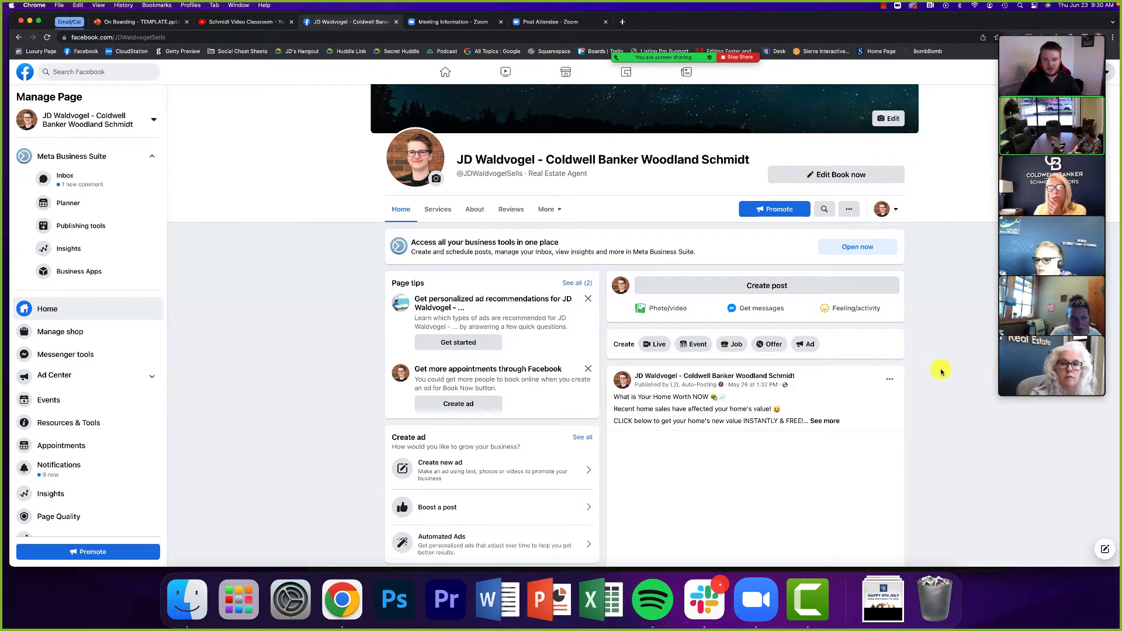
pyautogui.moveTo(949, 396)
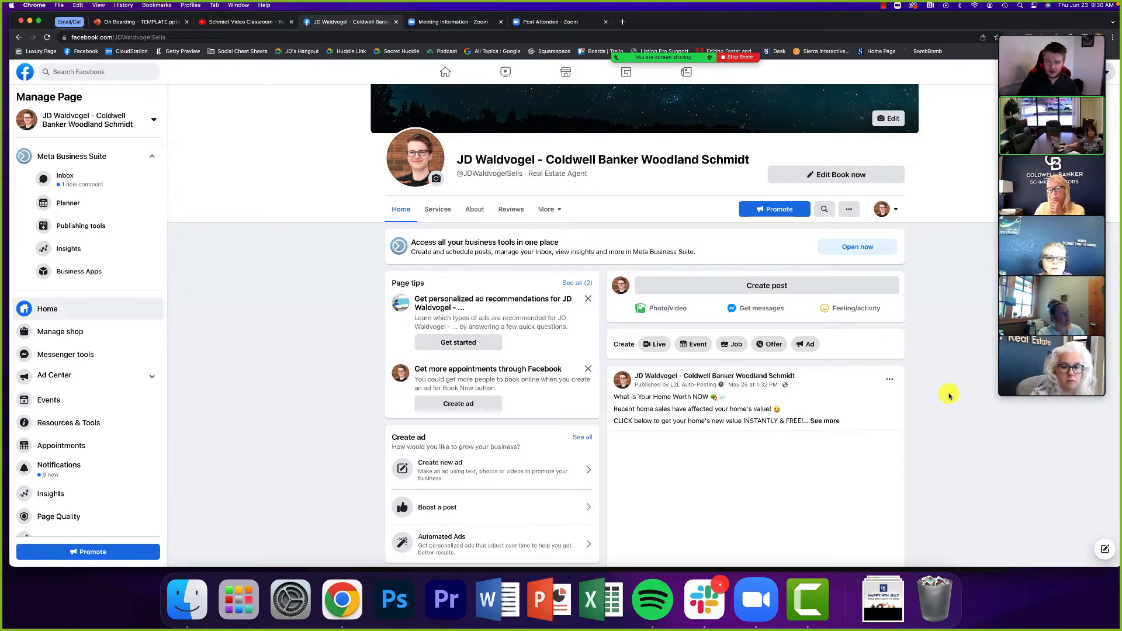
pyautogui.scroll(-3)
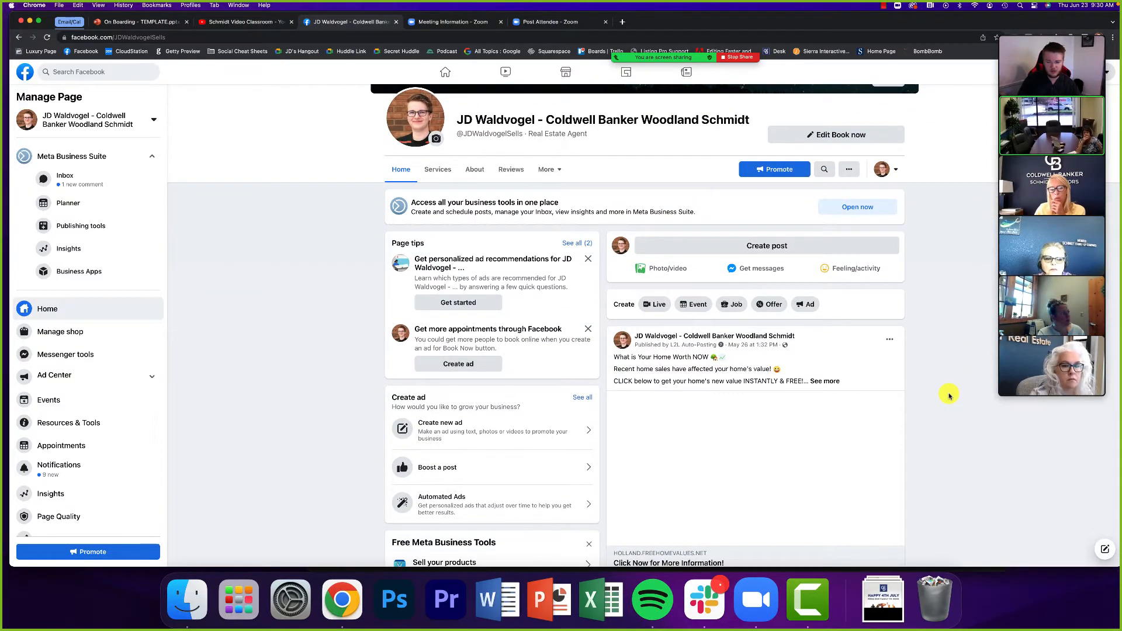
pyautogui.scroll(-3)
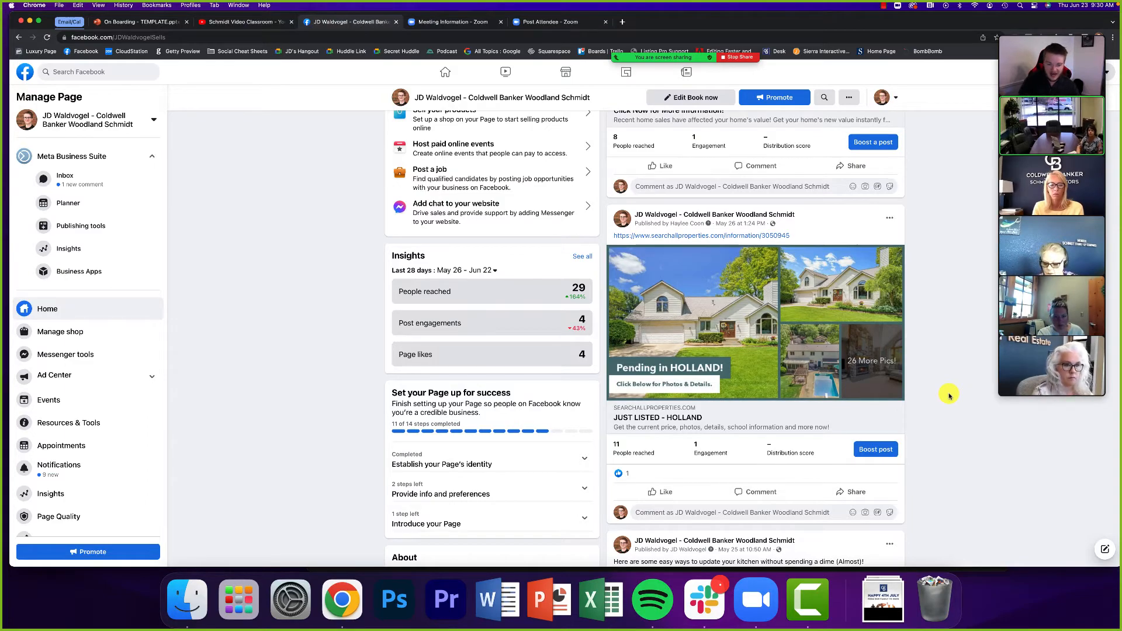
pyautogui.scroll(-3)
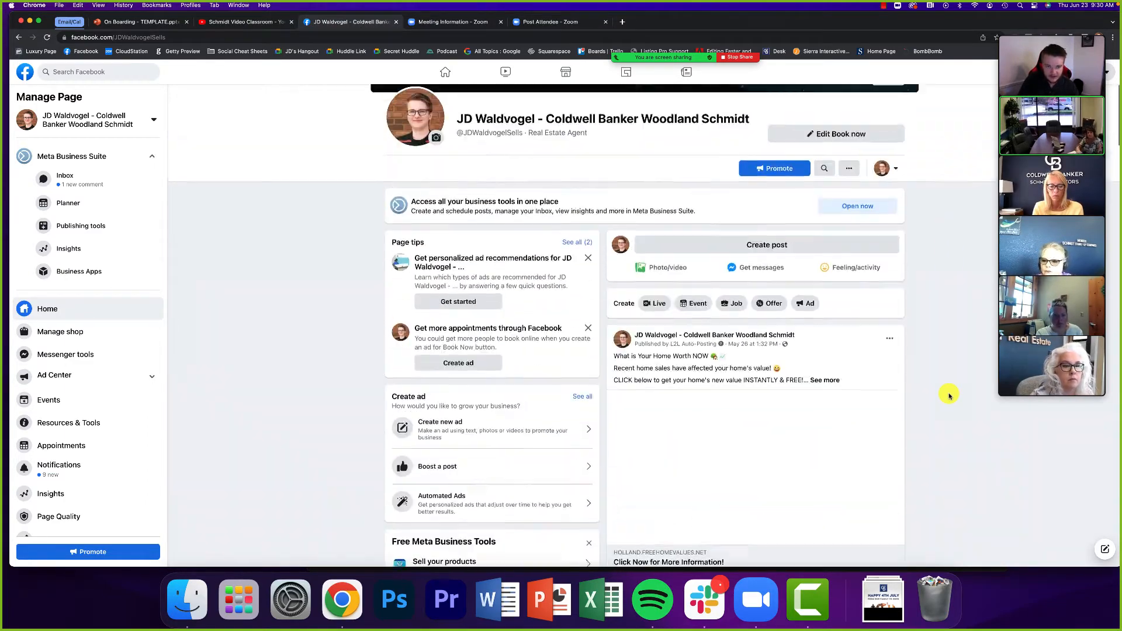
pyautogui.scroll(-3)
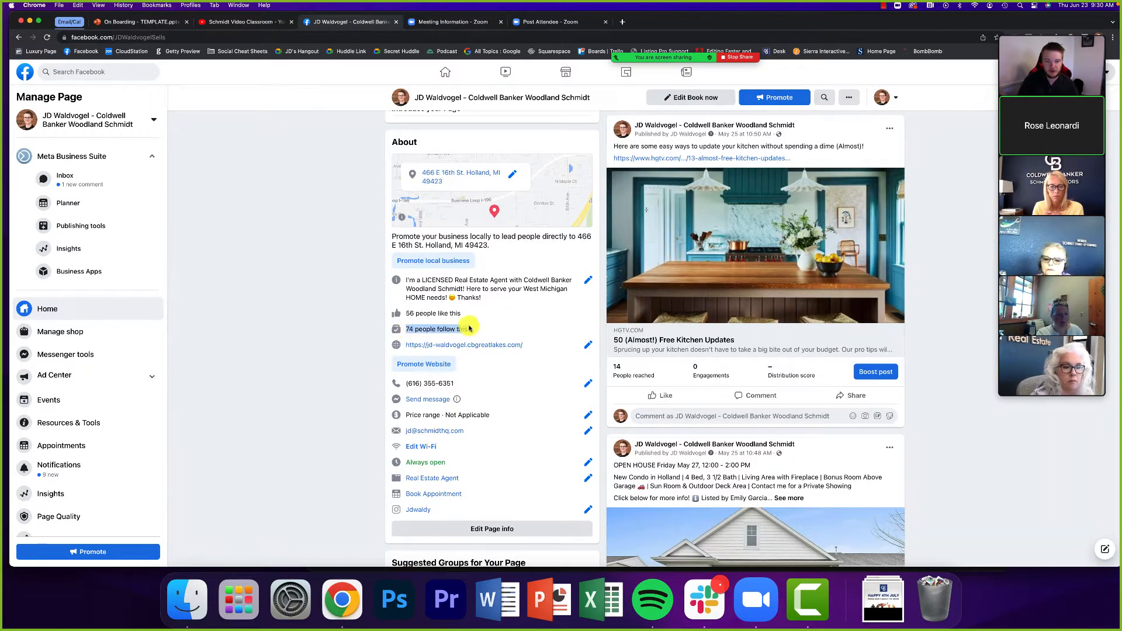
pyautogui.scroll(-3)
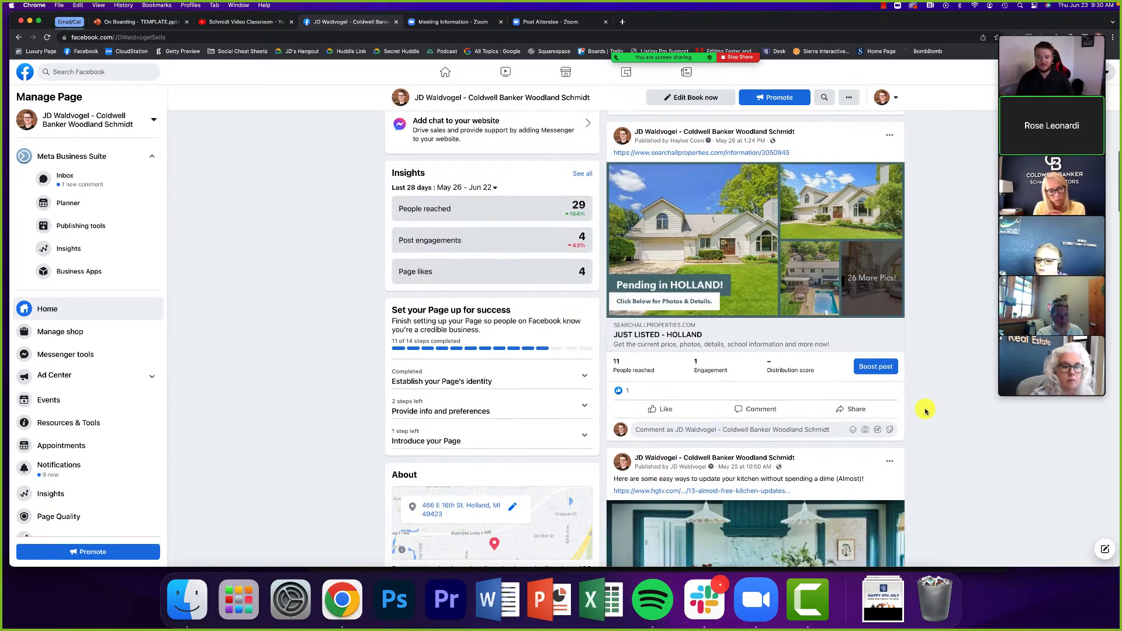
pyautogui.scroll(-3)
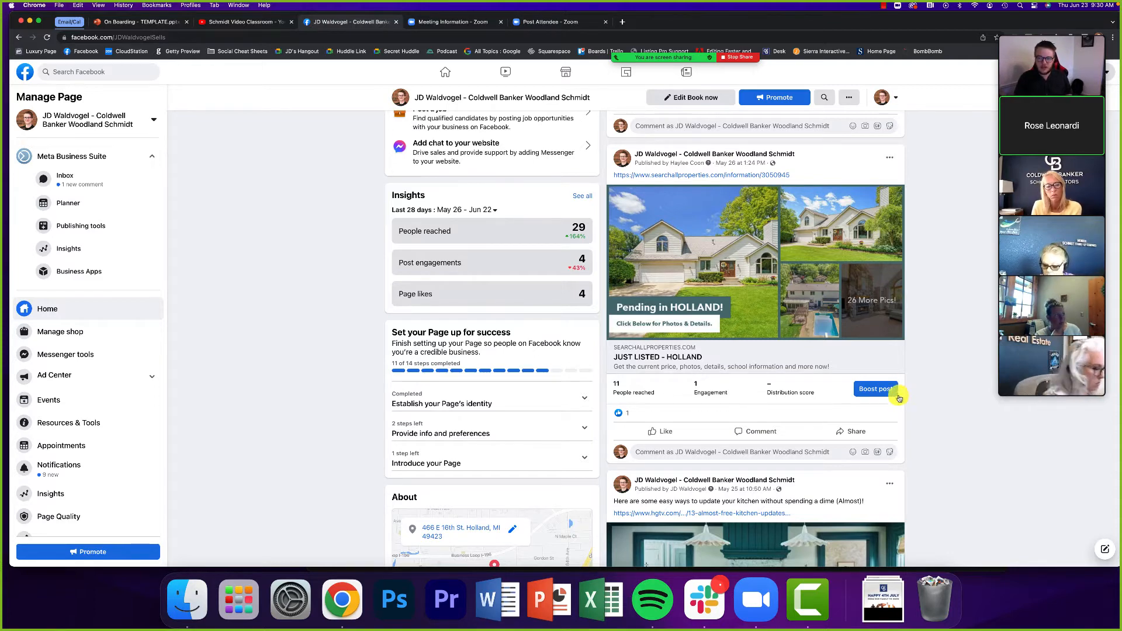
pyautogui.moveTo(870, 326)
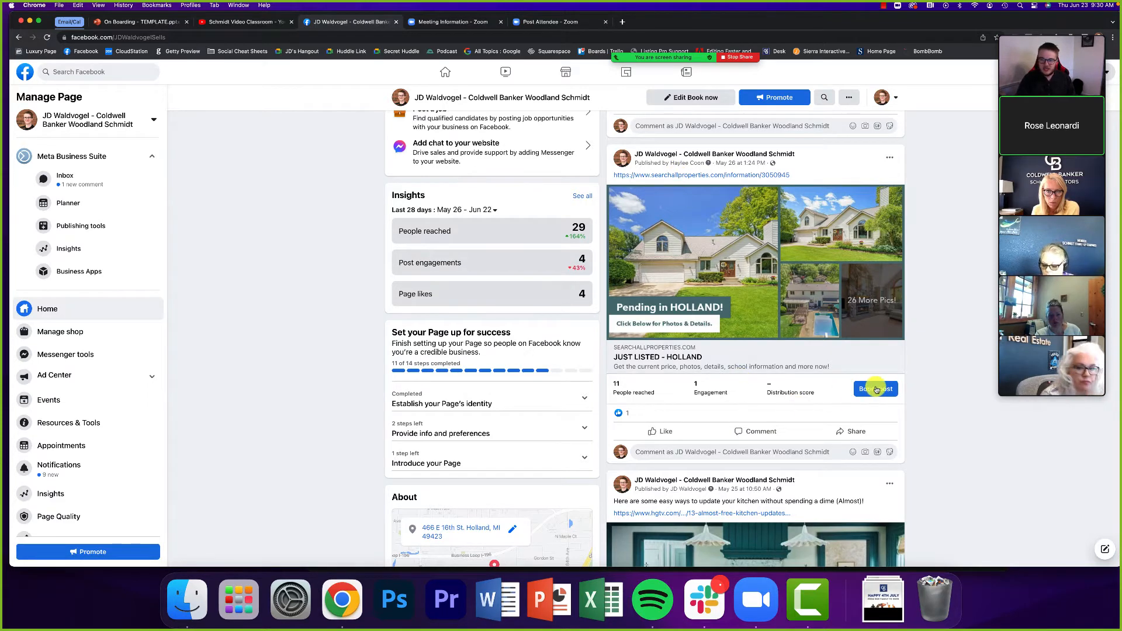
pyautogui.moveTo(876, 388)
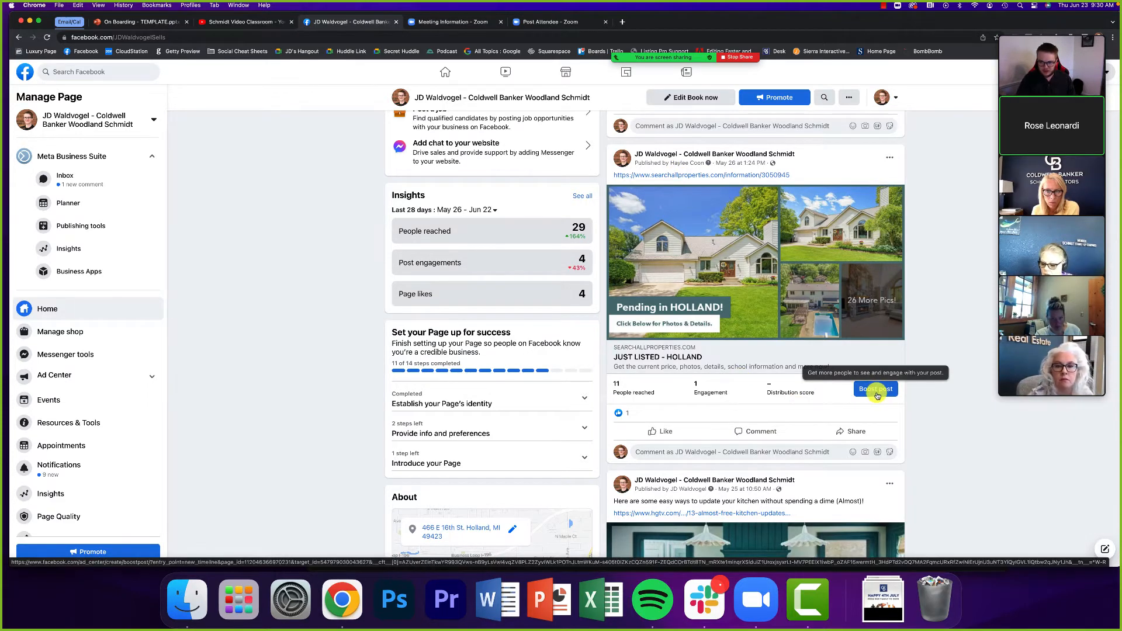
# Start boosting the Pending in HOLLAND listing post, bringing up its ad preview and $14 budget
pyautogui.click(876, 388)
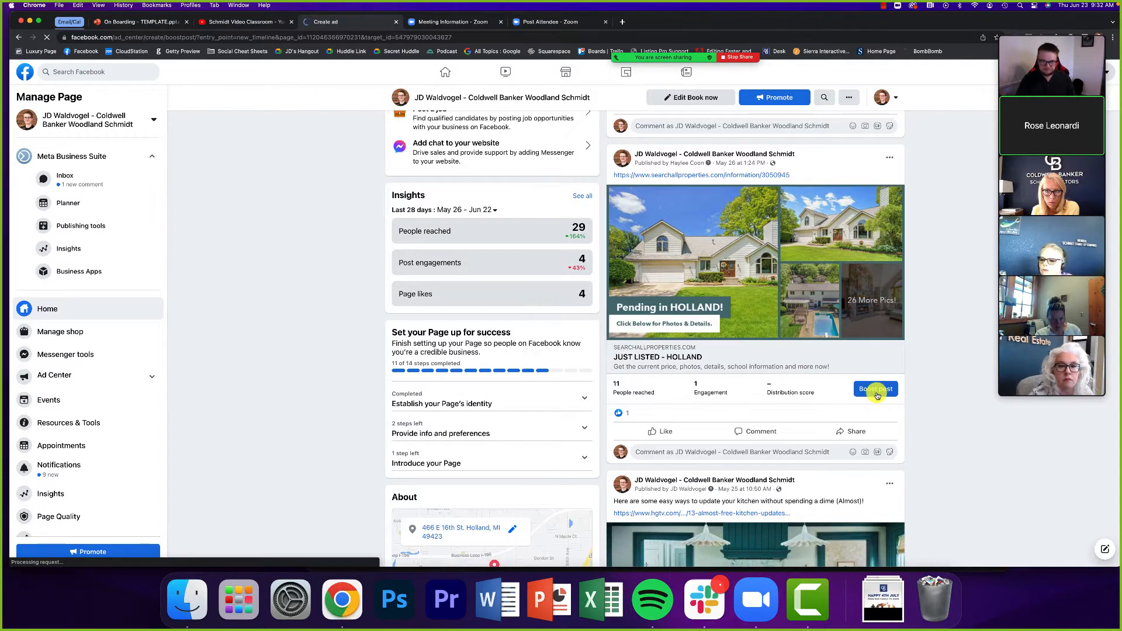
pyautogui.click(875, 389)
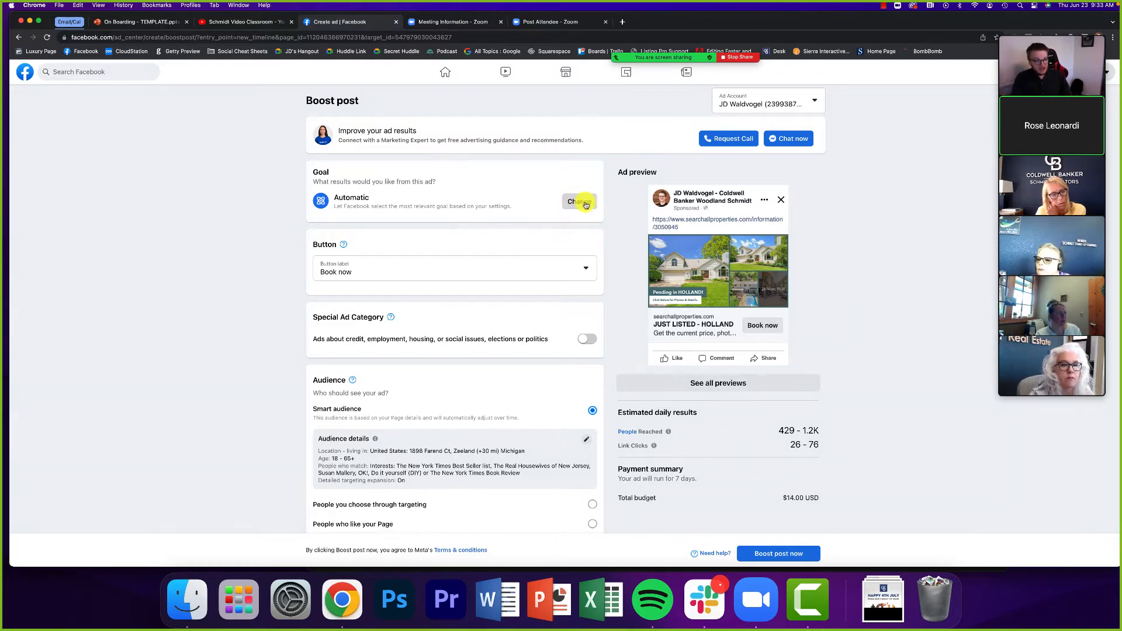
# Change the ad goal from Automatic to 'Get more website visitors' and save it
pyautogui.click(578, 202)
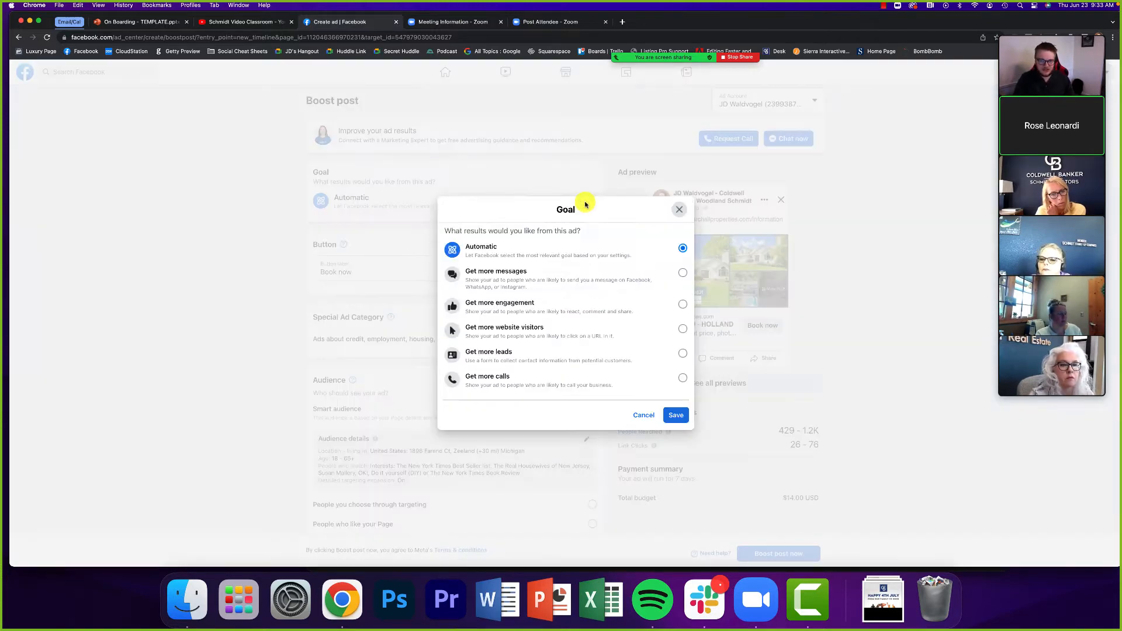
pyautogui.click(674, 415)
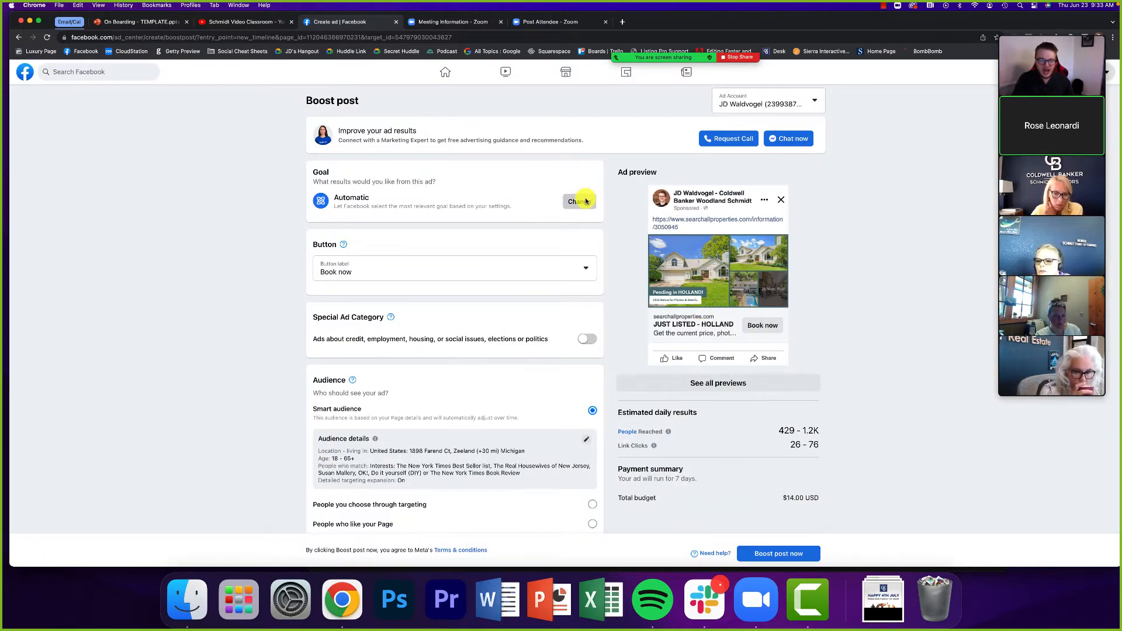
pyautogui.click(578, 200)
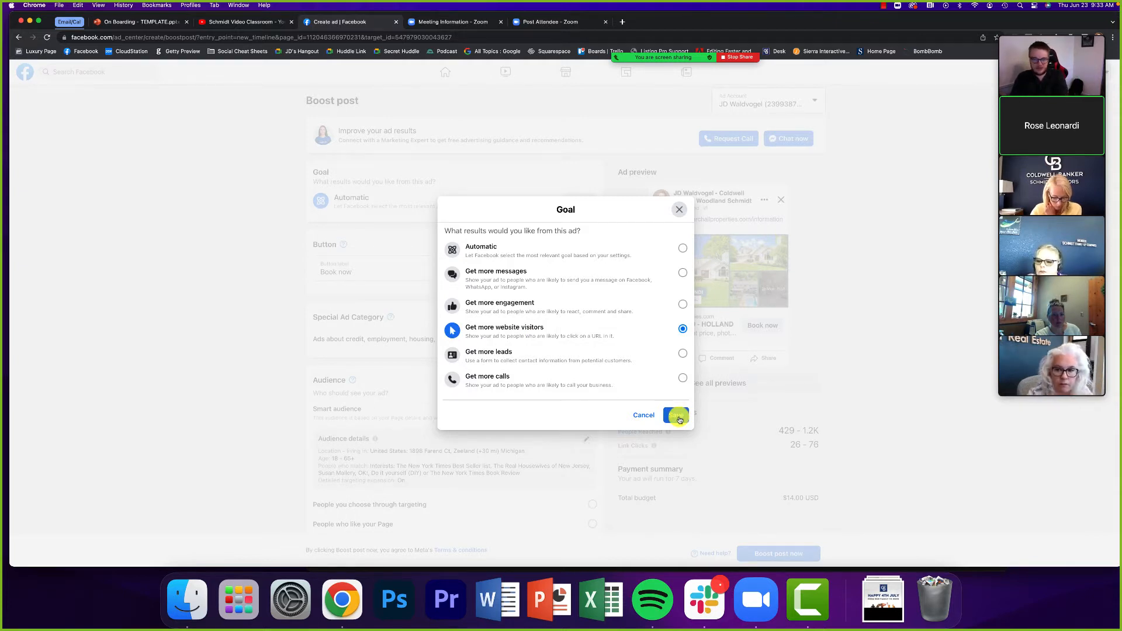
pyautogui.click(674, 415)
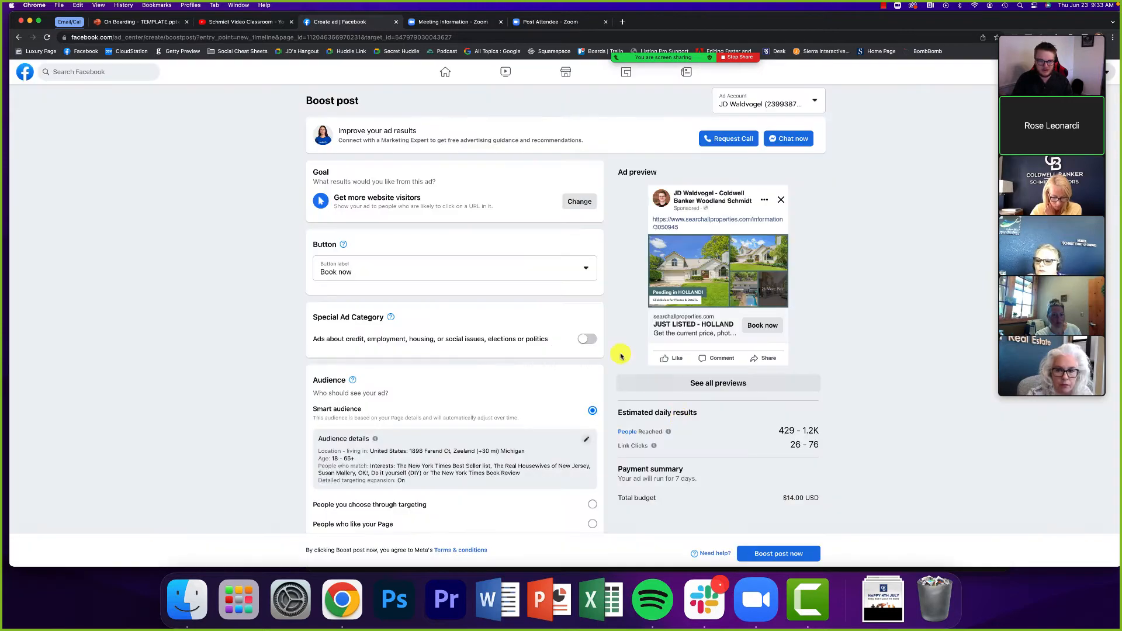
pyautogui.click(455, 269)
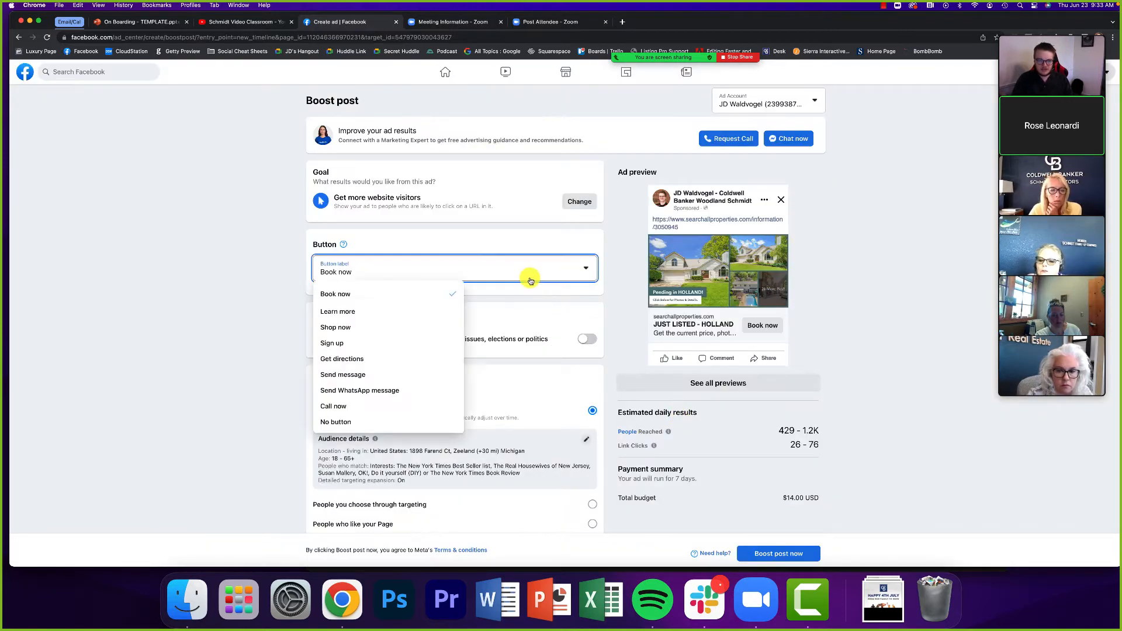
pyautogui.click(336, 311)
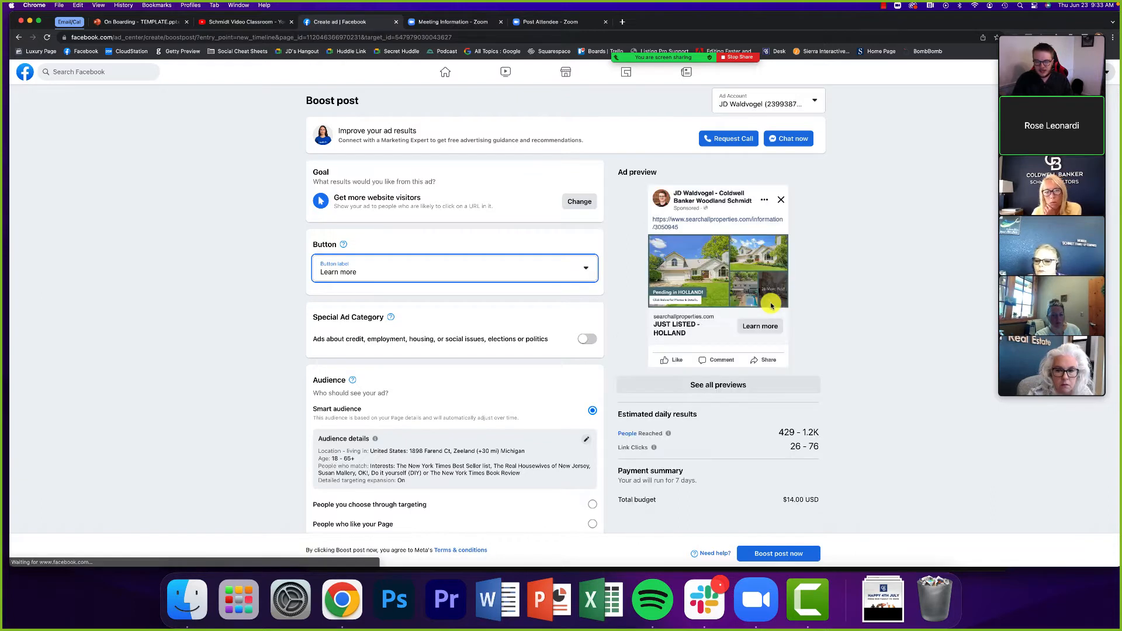
pyautogui.moveTo(529, 334)
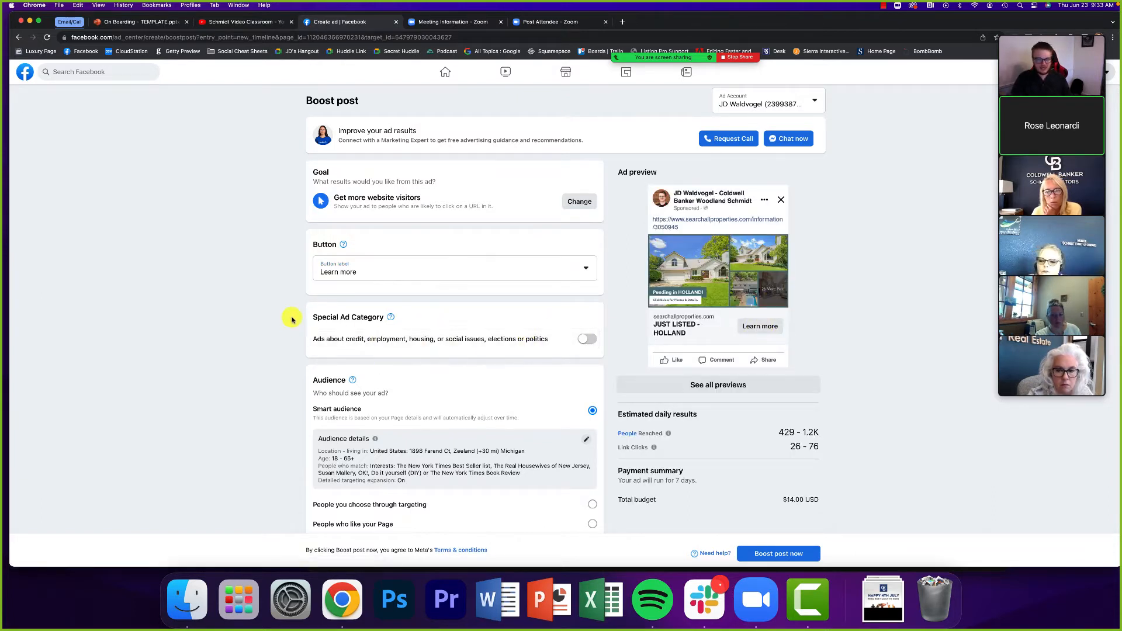
pyautogui.scroll(-3)
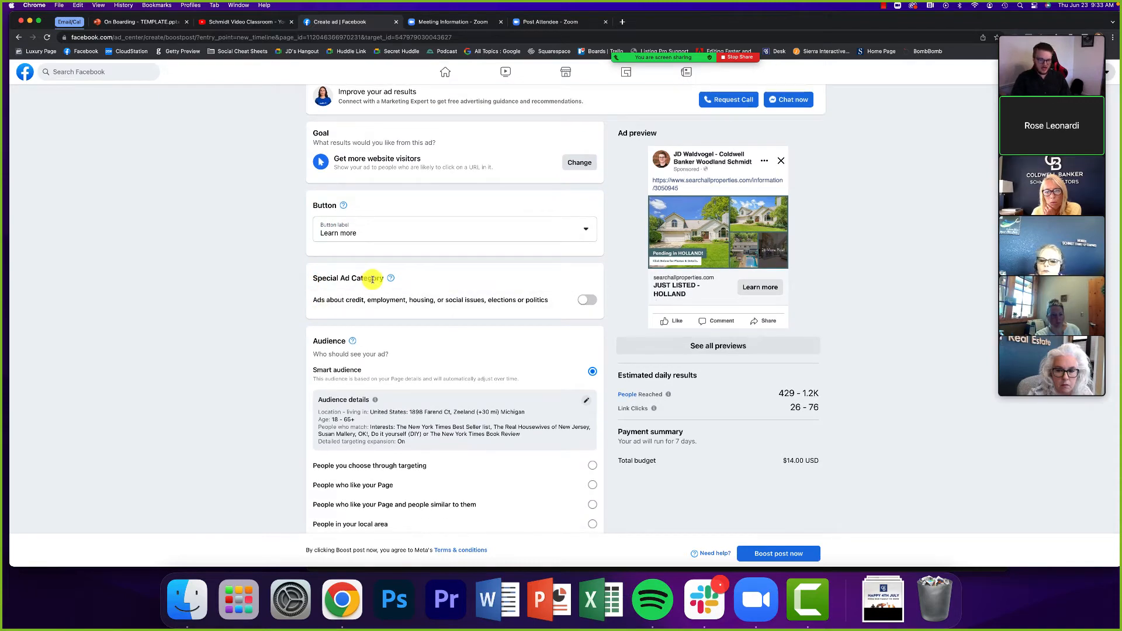
pyautogui.moveTo(630, 302)
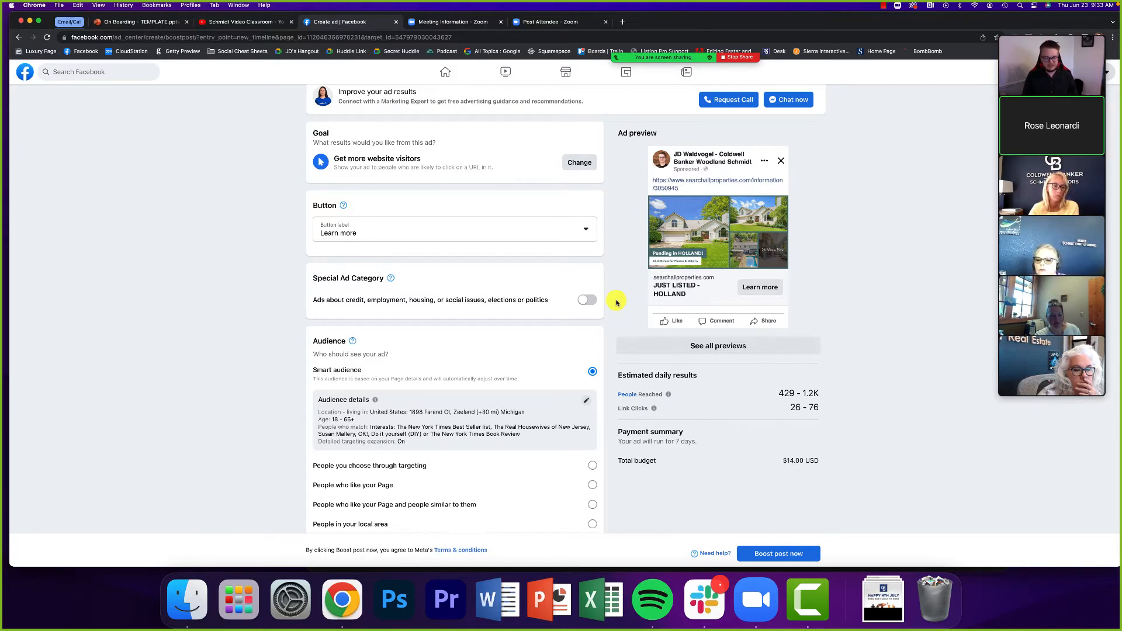
pyautogui.moveTo(416, 301)
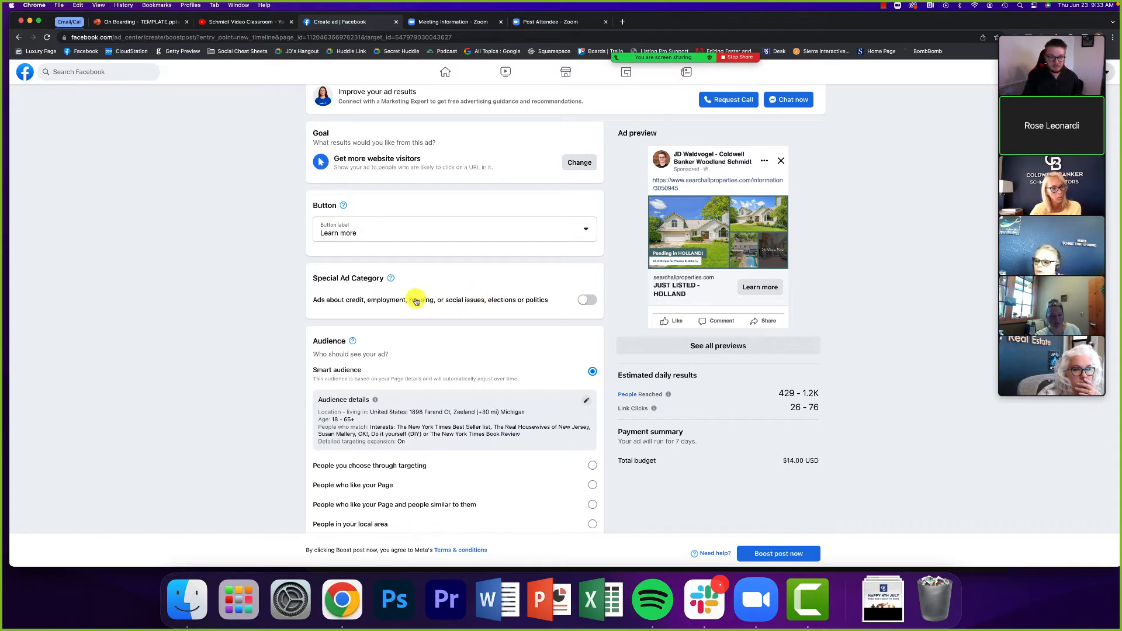
pyautogui.moveTo(261, 308)
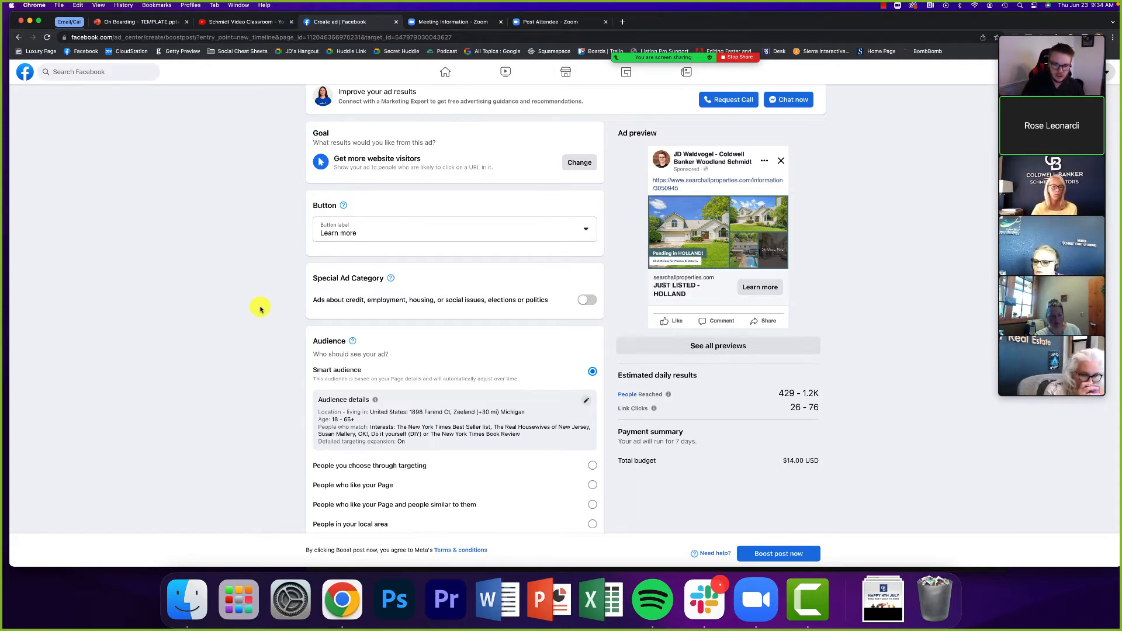
pyautogui.moveTo(563, 301)
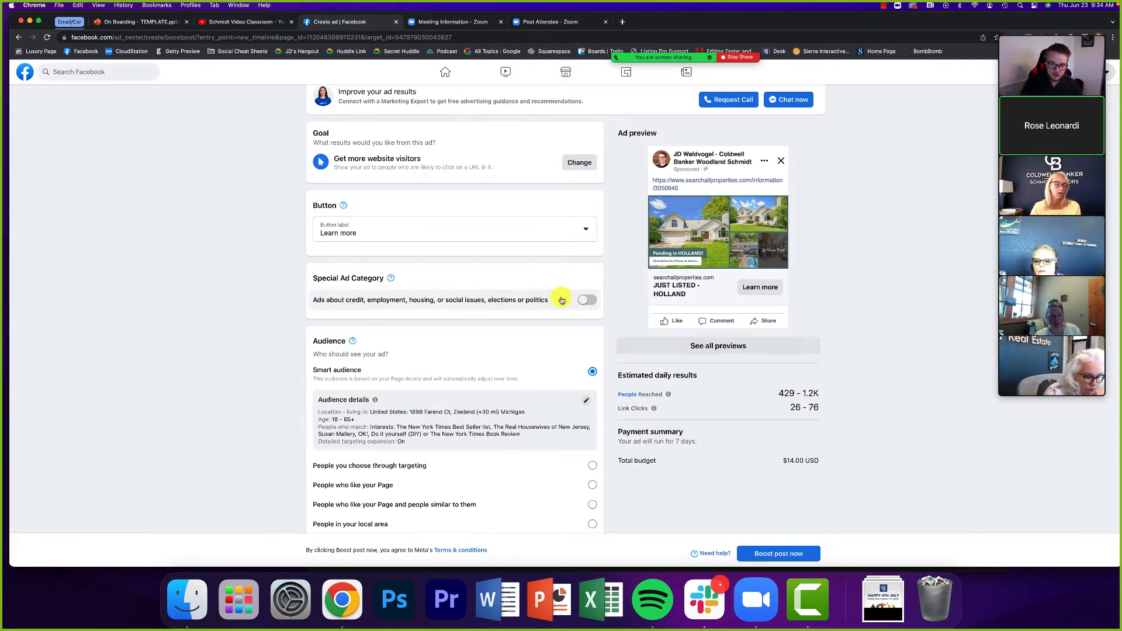
pyautogui.moveTo(541, 321)
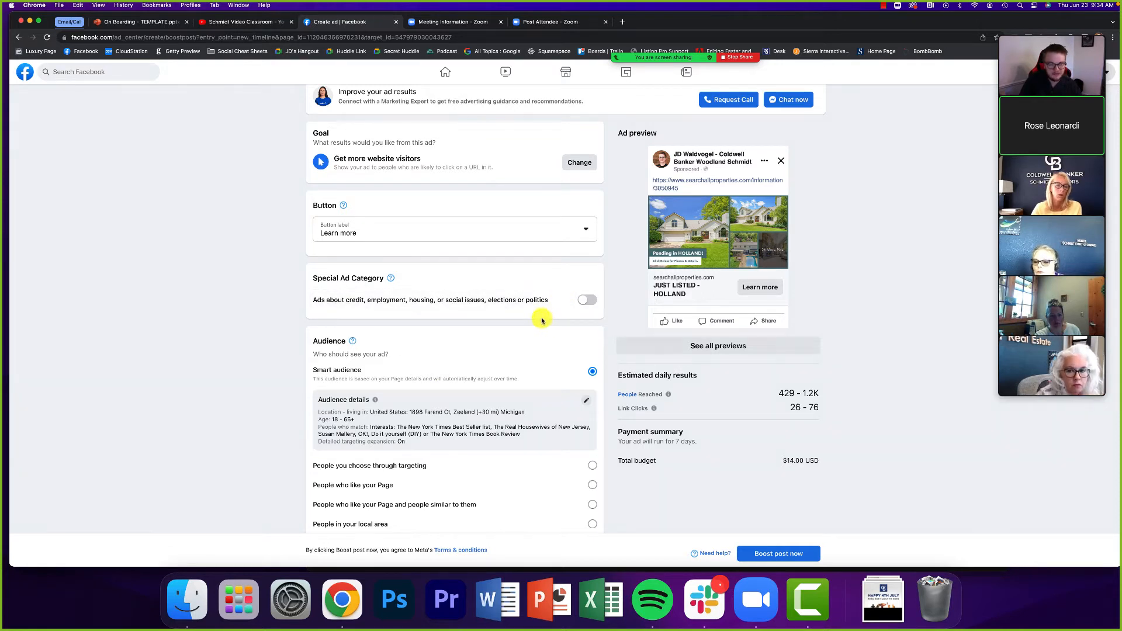
pyautogui.moveTo(537, 318)
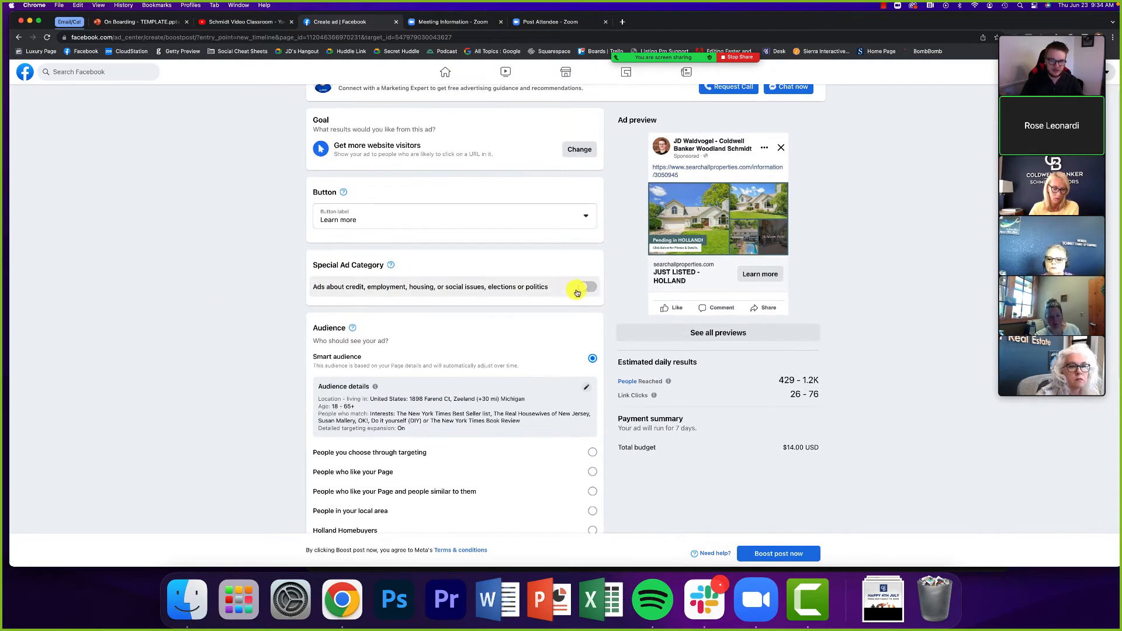
# Turn on Special Ad Category and choose Housing as the ad category
pyautogui.click(583, 291)
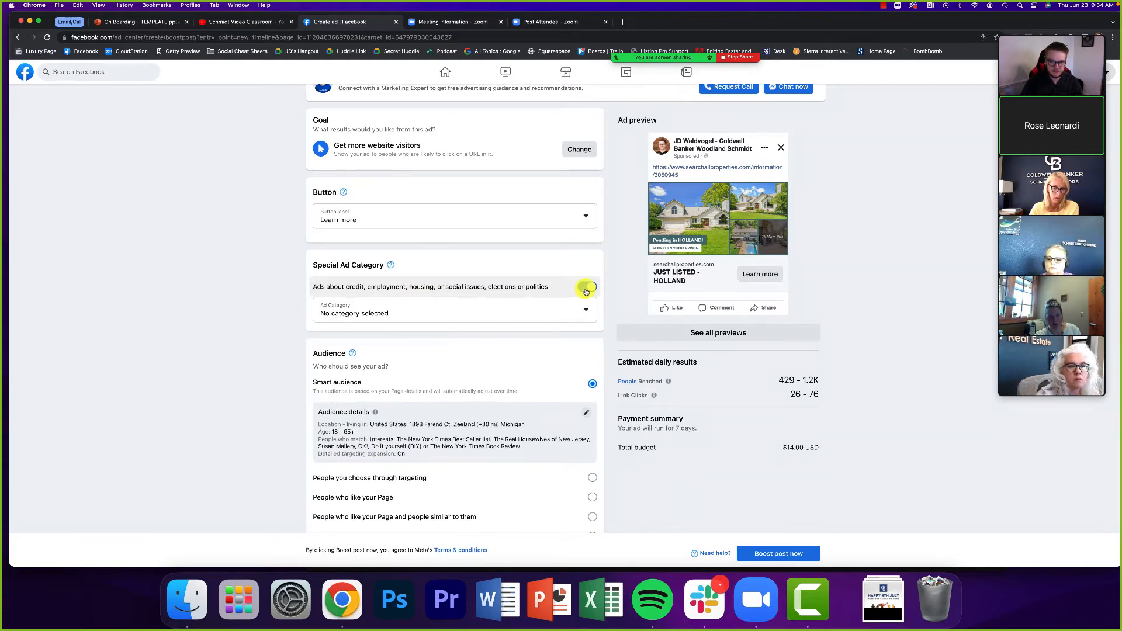
pyautogui.click(587, 286)
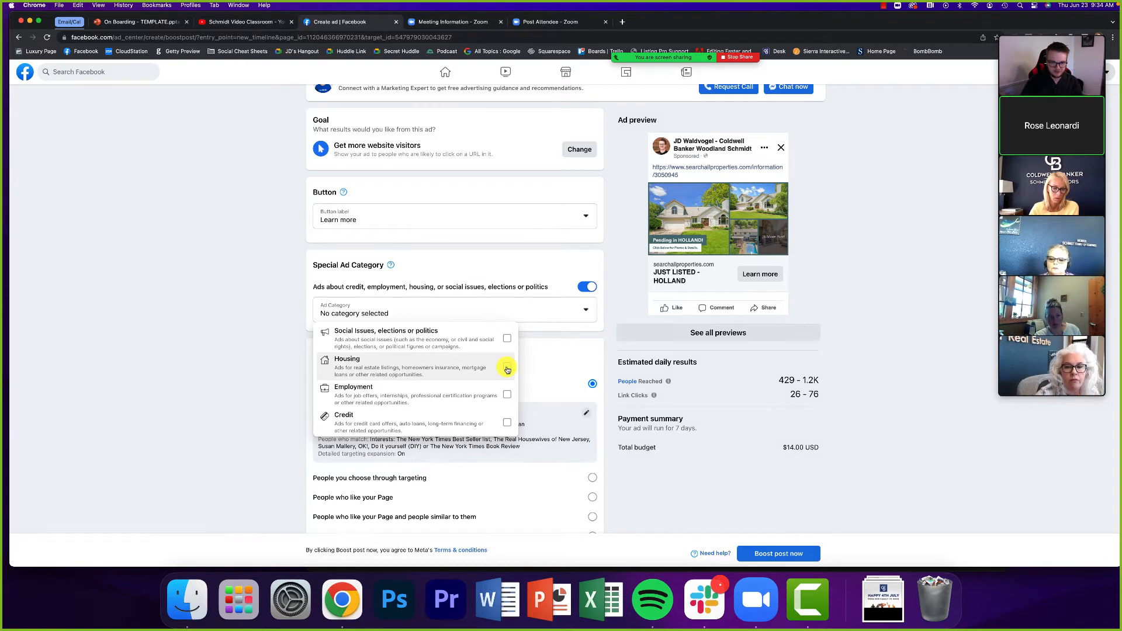
pyautogui.click(347, 359)
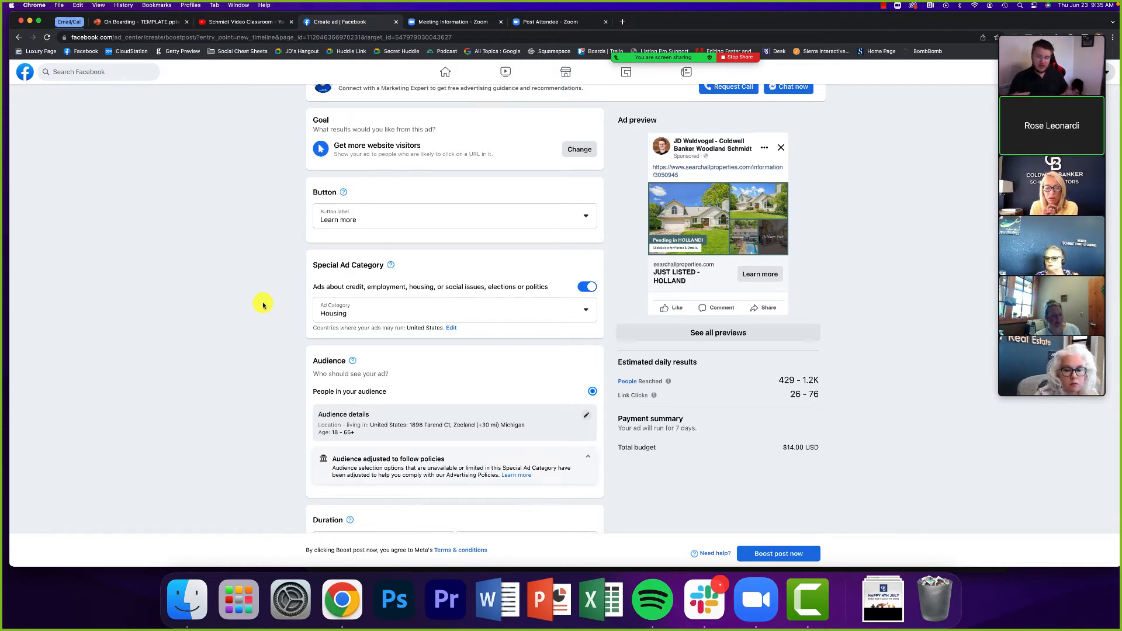
pyautogui.moveTo(270, 305)
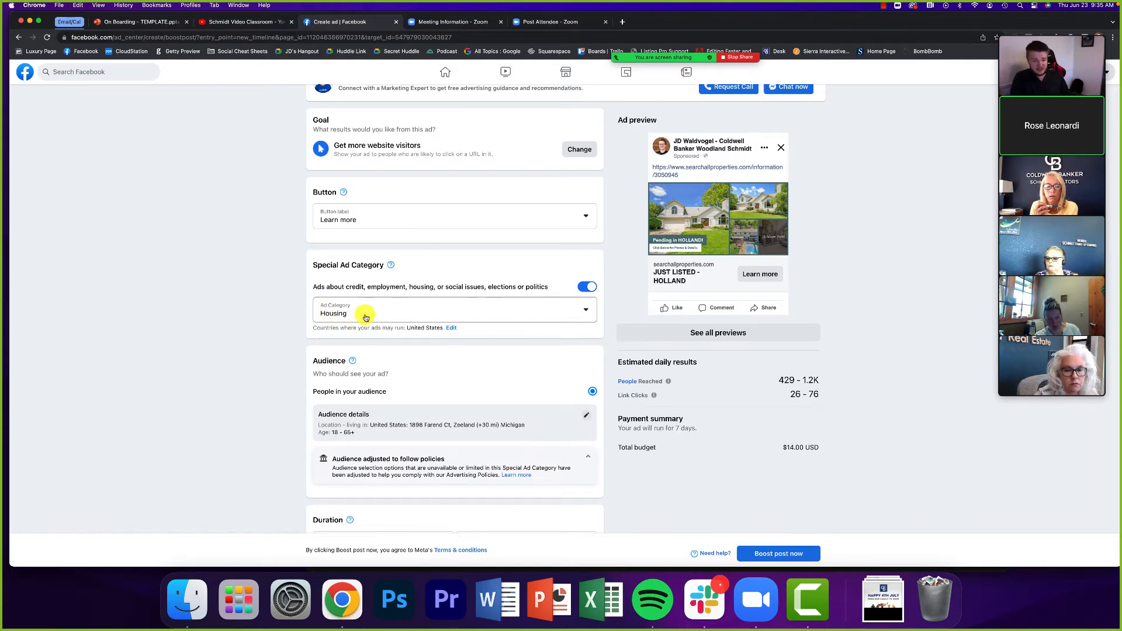
# Recheck the Ad Category list, keep Housing selected, and scroll down to the Audience details
pyautogui.click(453, 309)
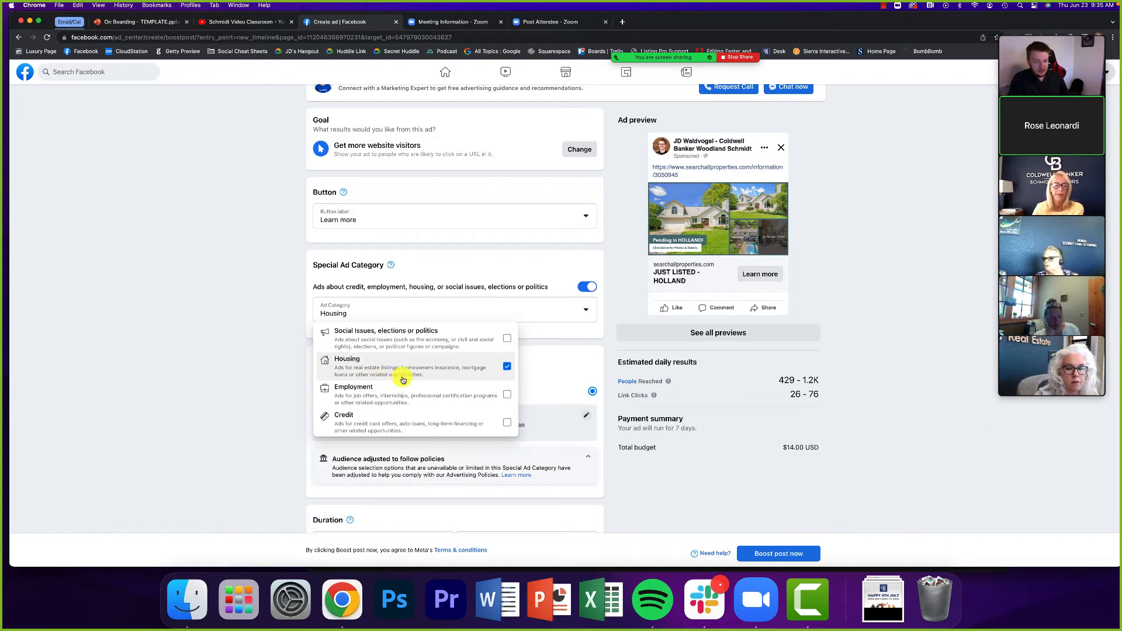
pyautogui.click(401, 366)
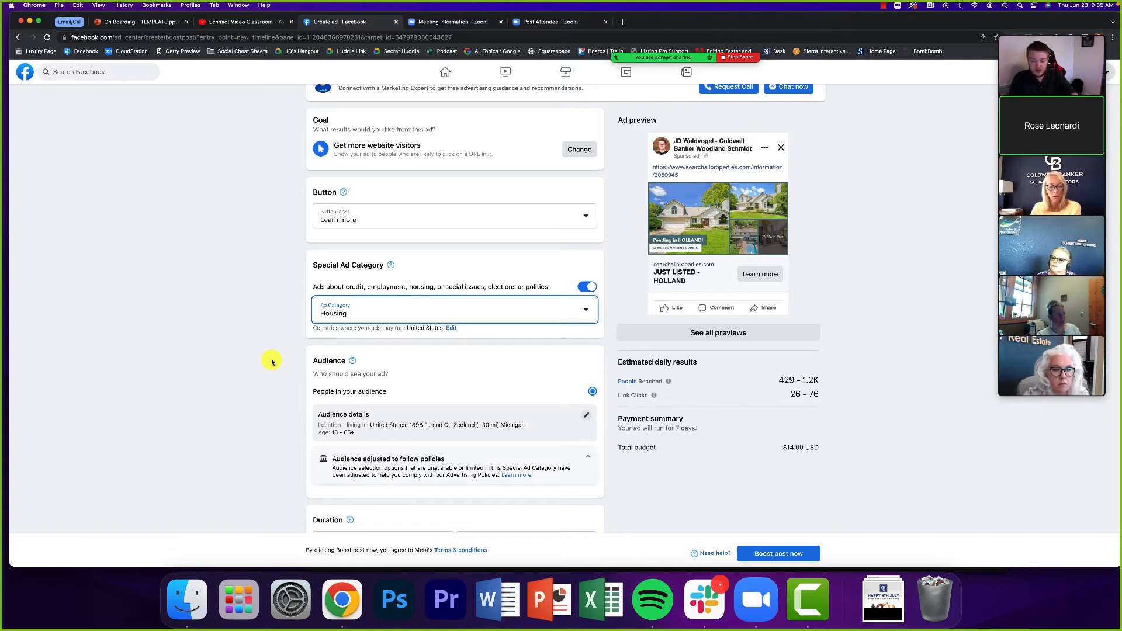
pyautogui.moveTo(649, 294)
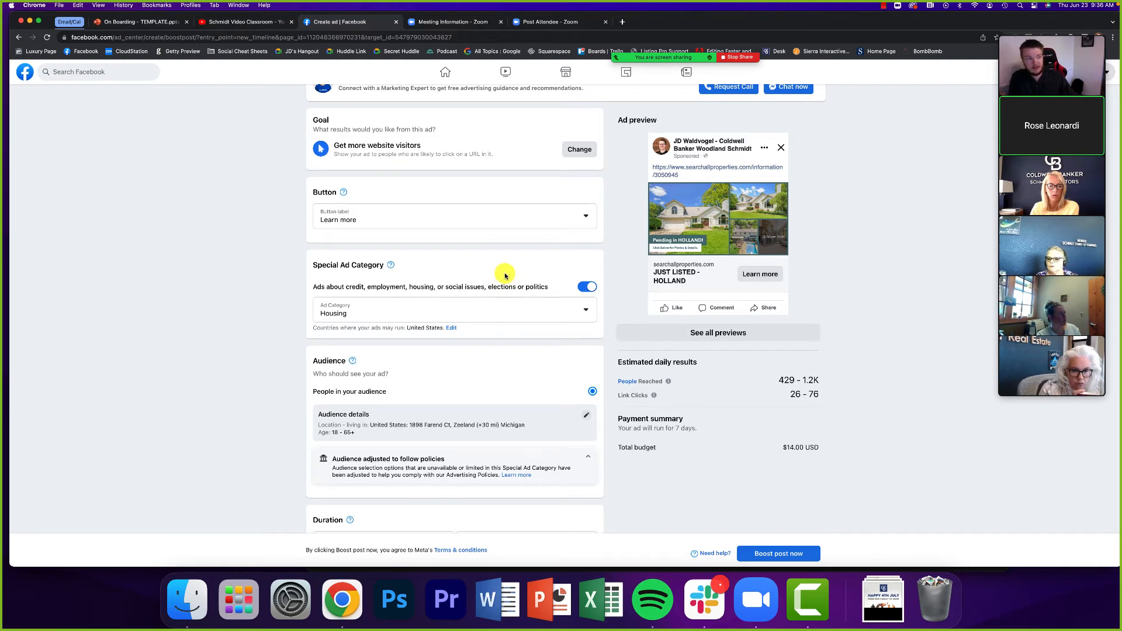
pyautogui.moveTo(500, 270)
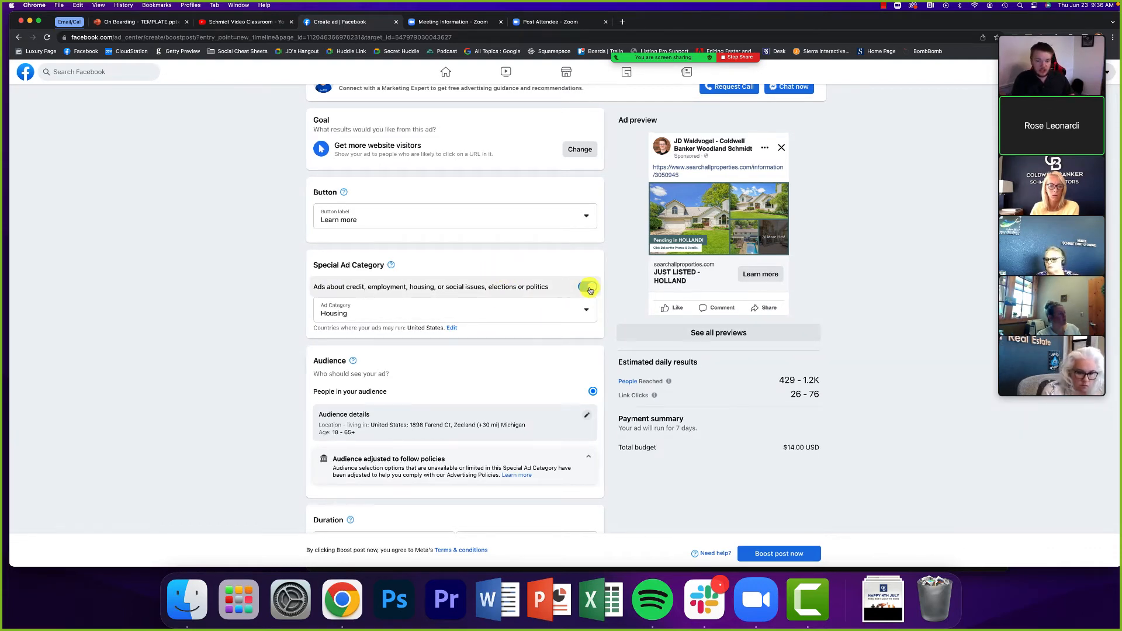
pyautogui.click(586, 287)
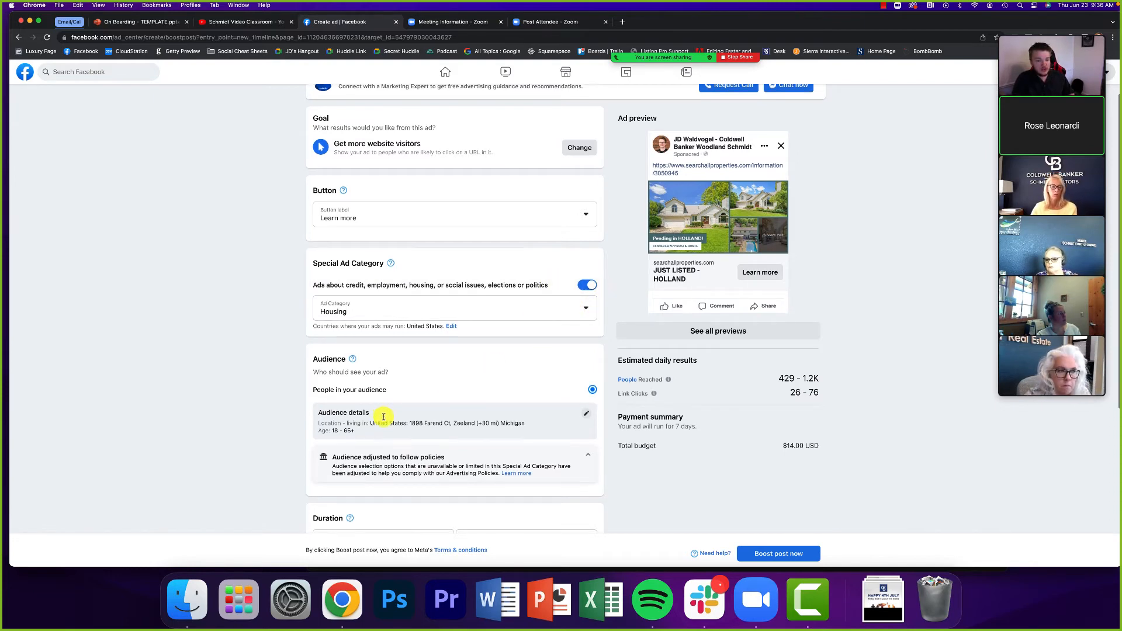
pyautogui.scroll(-3)
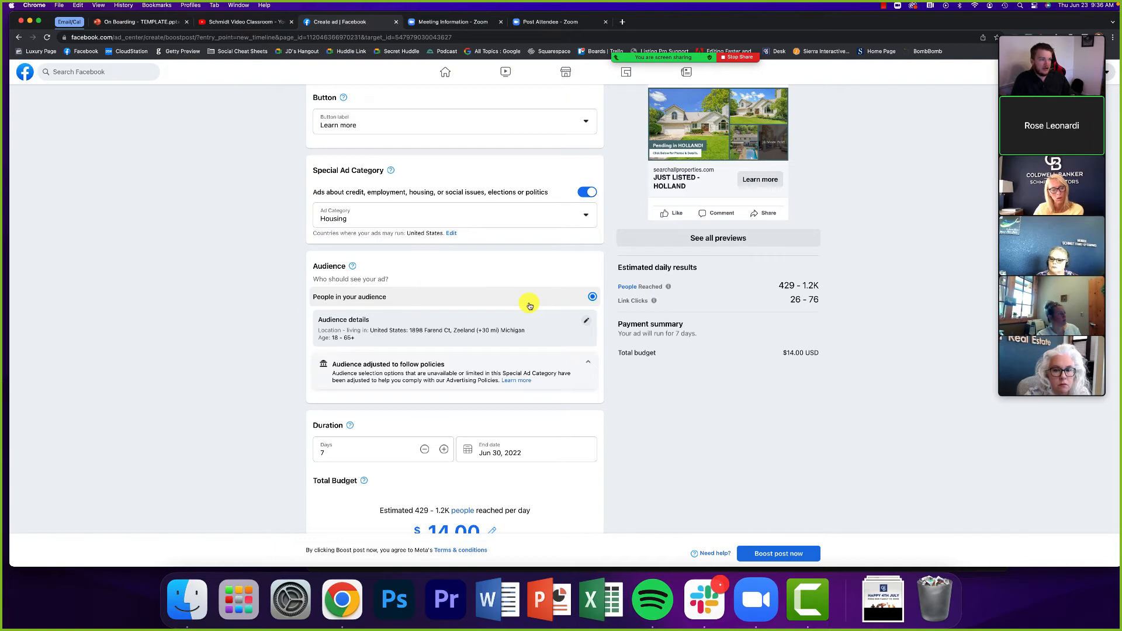
pyautogui.moveTo(554, 292)
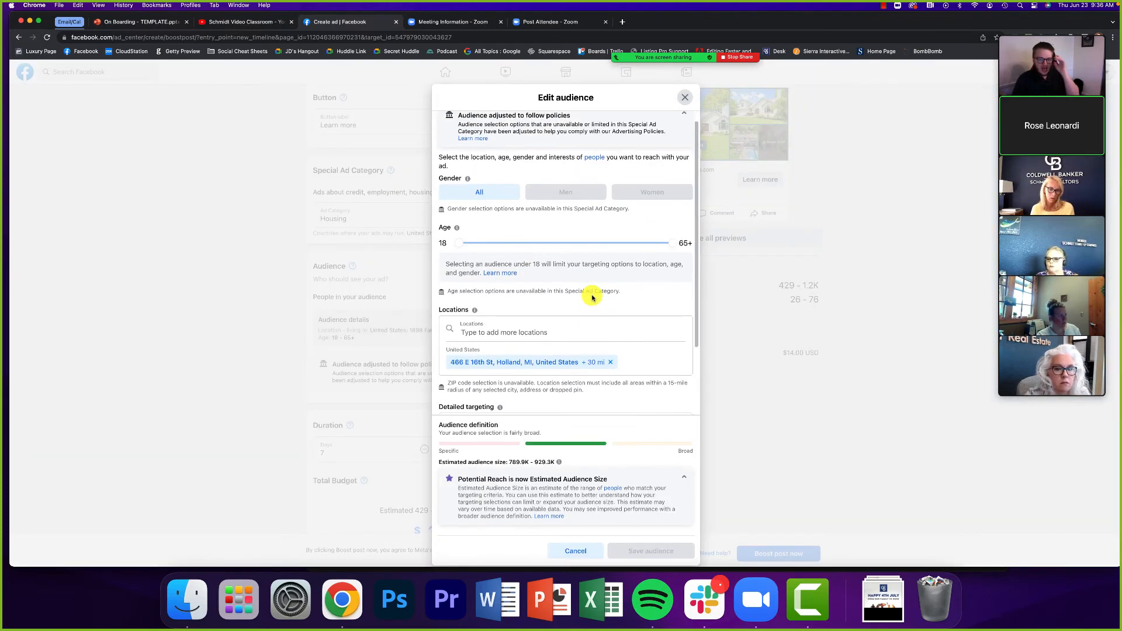
# Browse through the full list of available detailed targeting interests
pyautogui.scroll(-3)
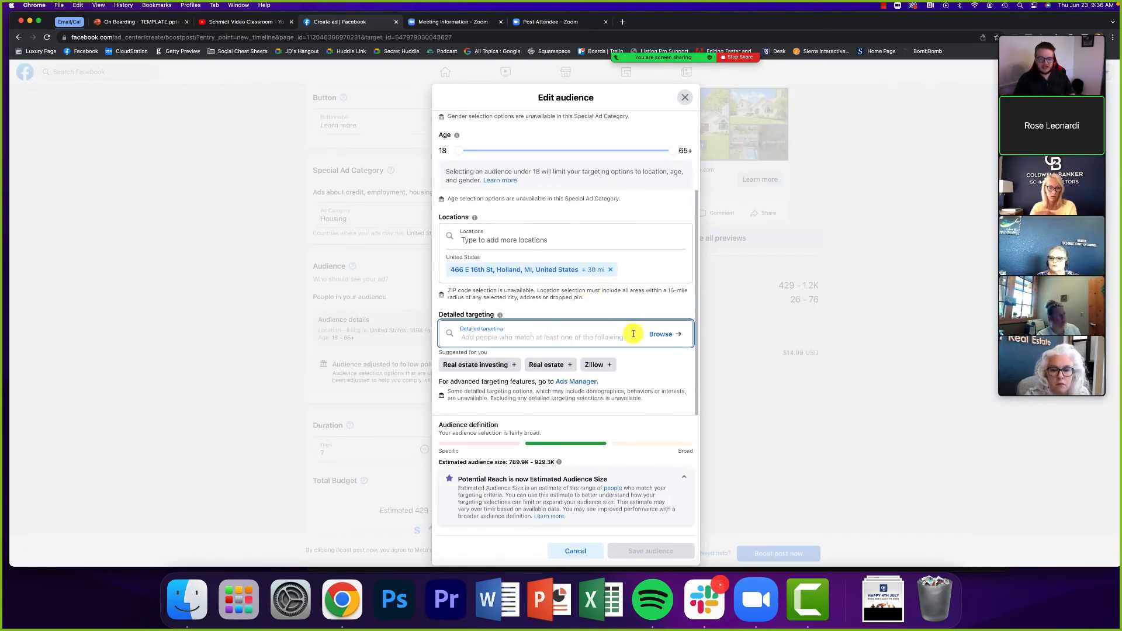
pyautogui.click(660, 333)
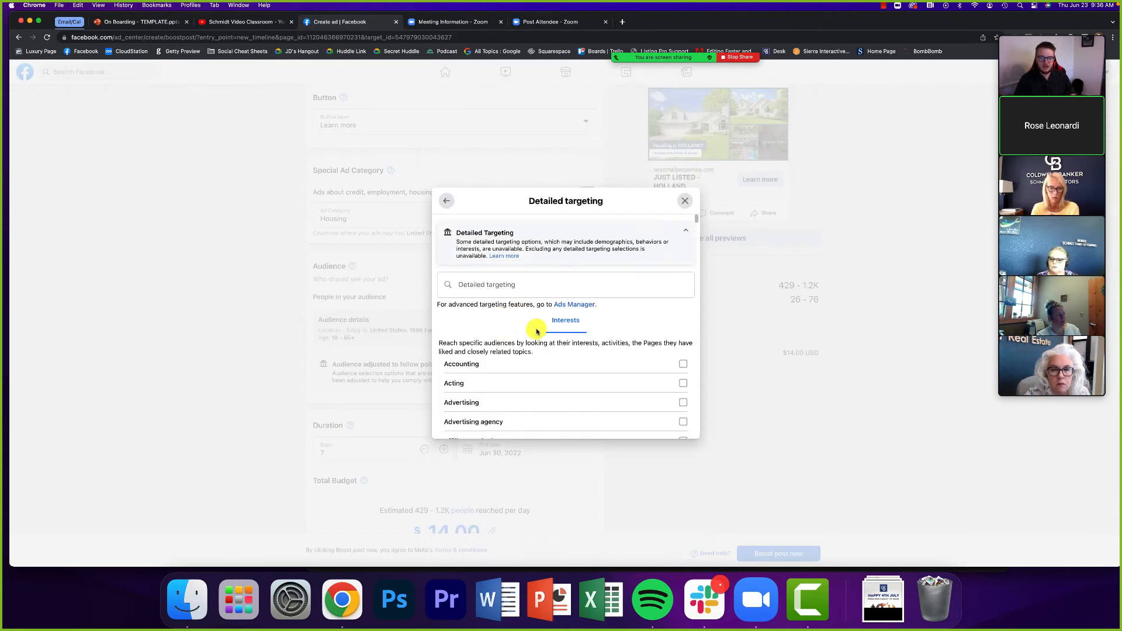
pyautogui.scroll(-3)
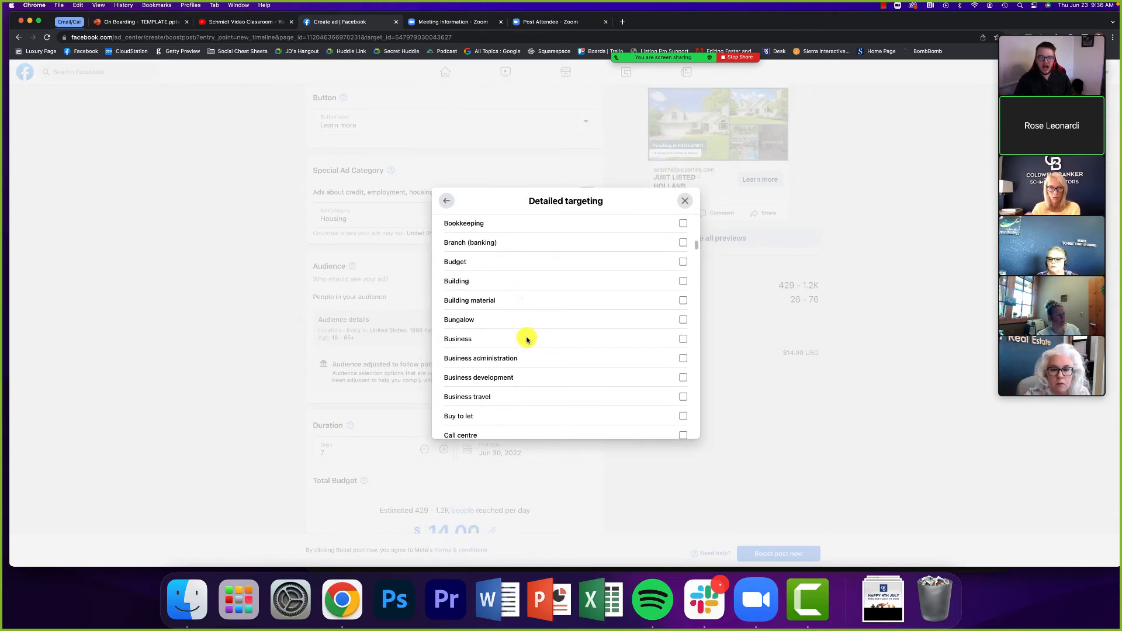
pyautogui.scroll(-3)
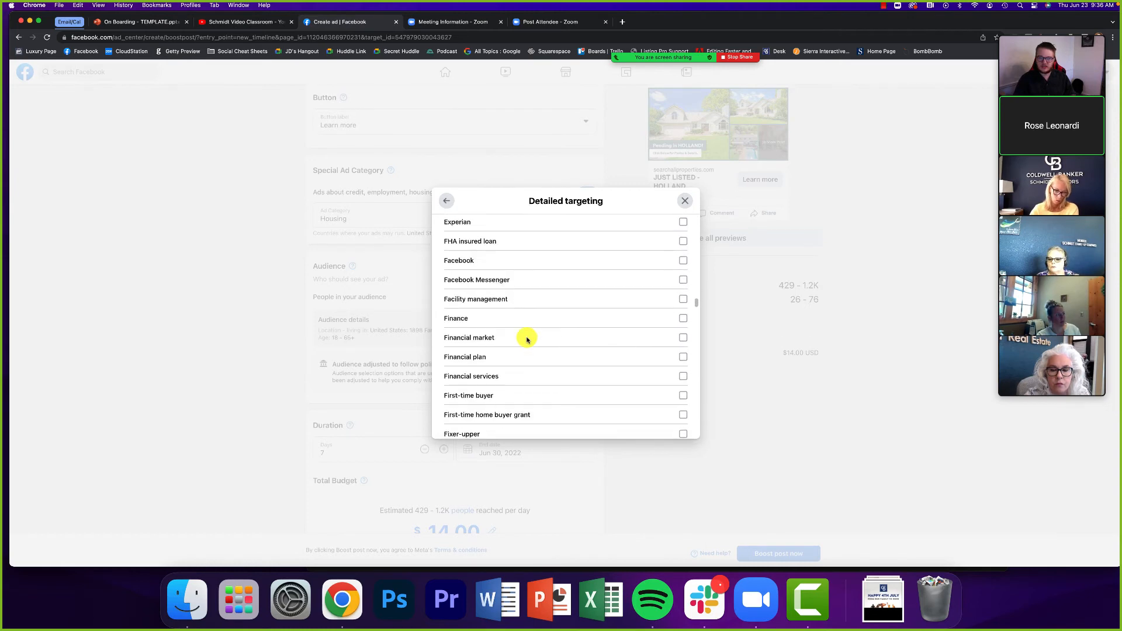
pyautogui.scroll(-3)
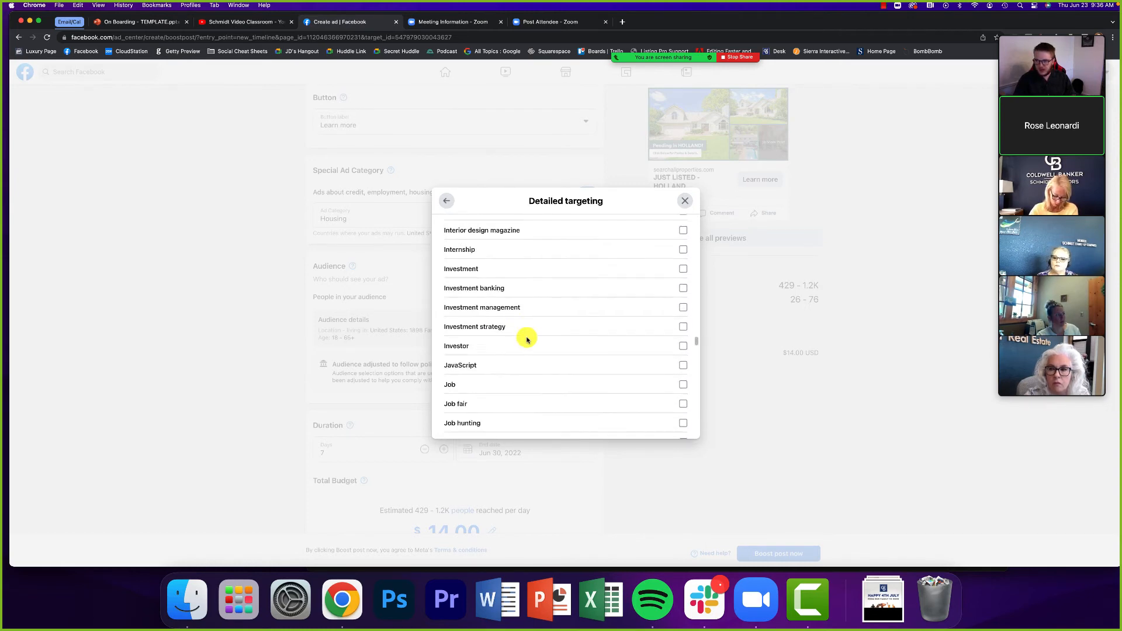
pyautogui.scroll(-3)
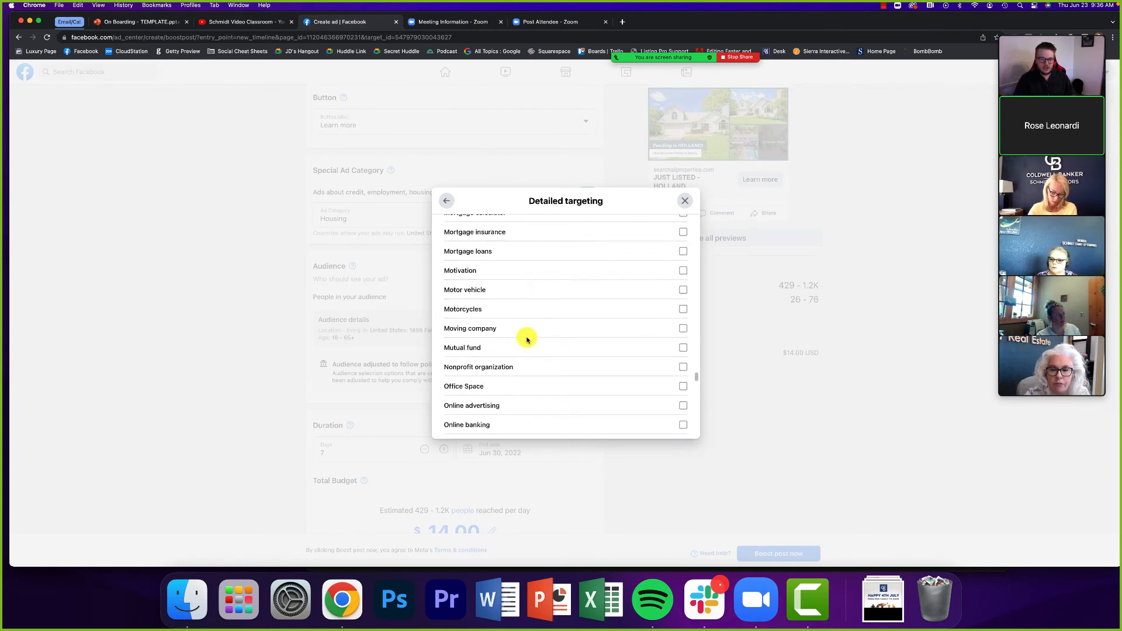
pyautogui.scroll(-3)
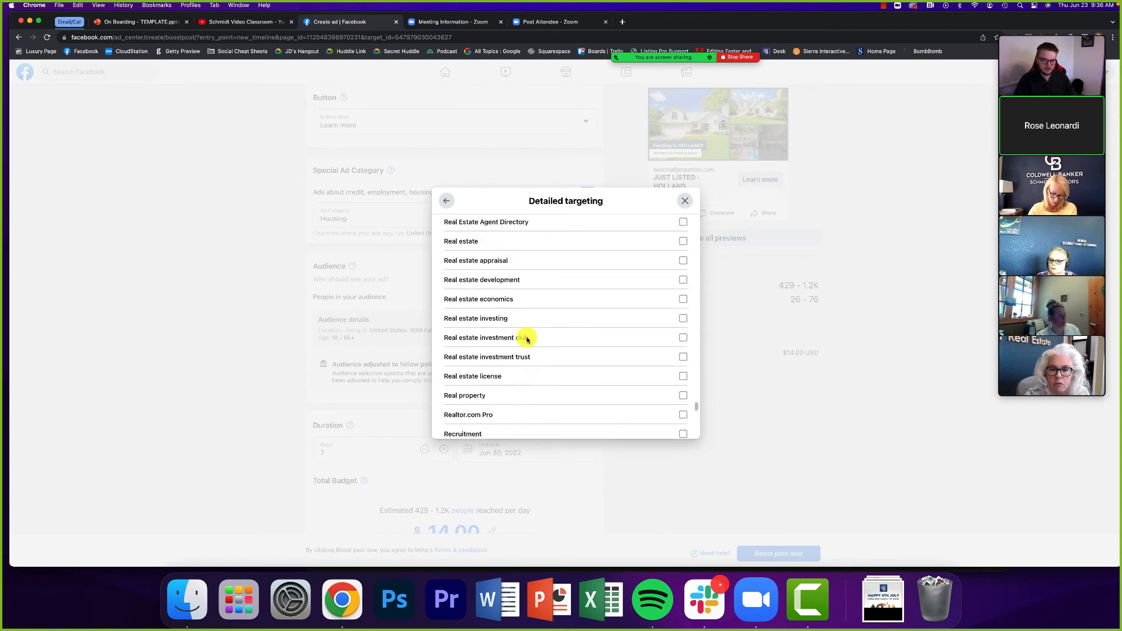
pyautogui.scroll(-3)
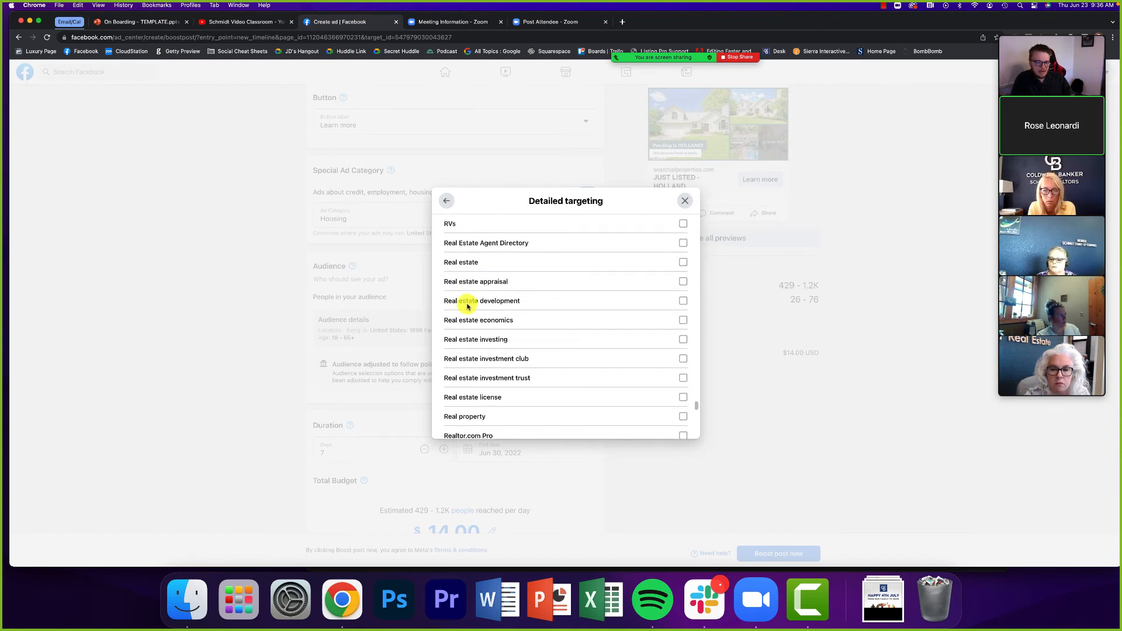
pyautogui.scroll(-3)
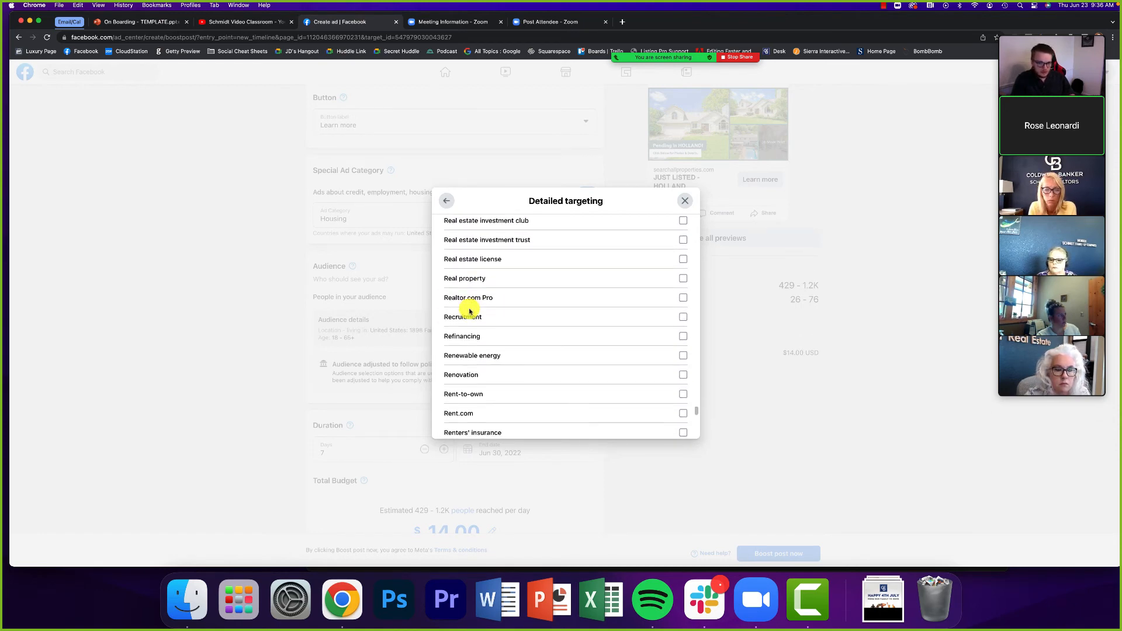
pyautogui.scroll(-3)
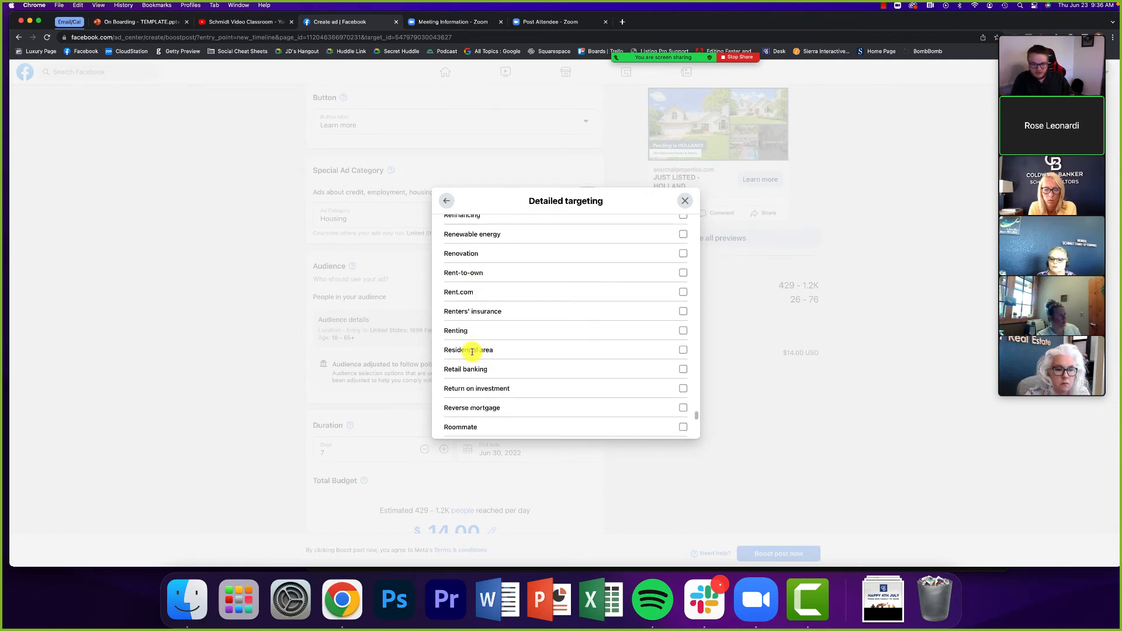
pyautogui.scroll(-3)
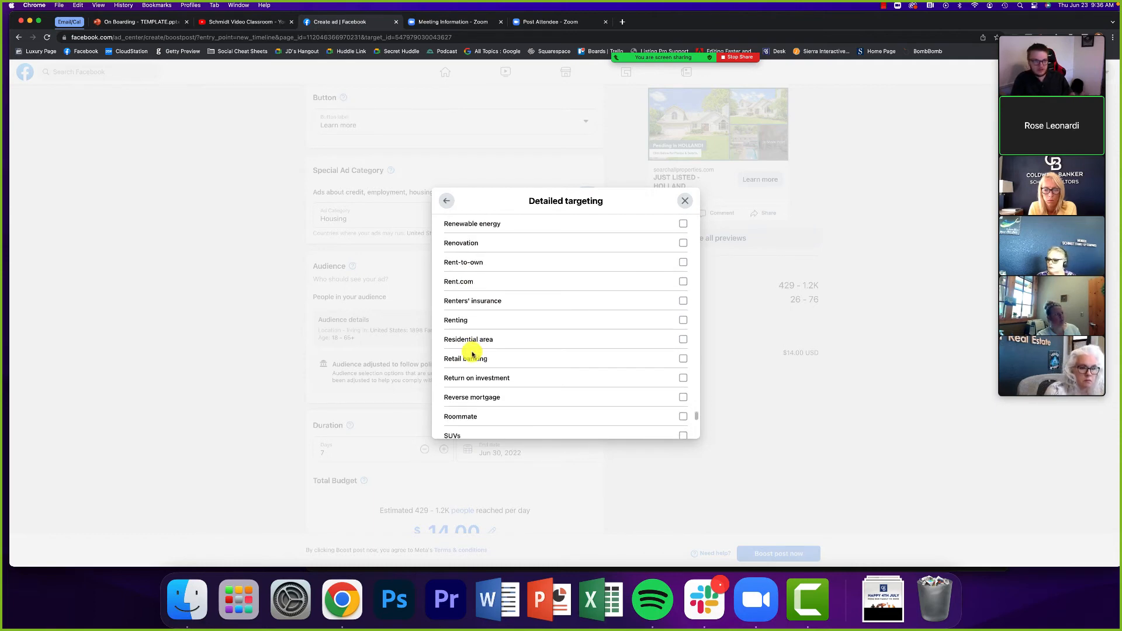
pyautogui.scroll(-3)
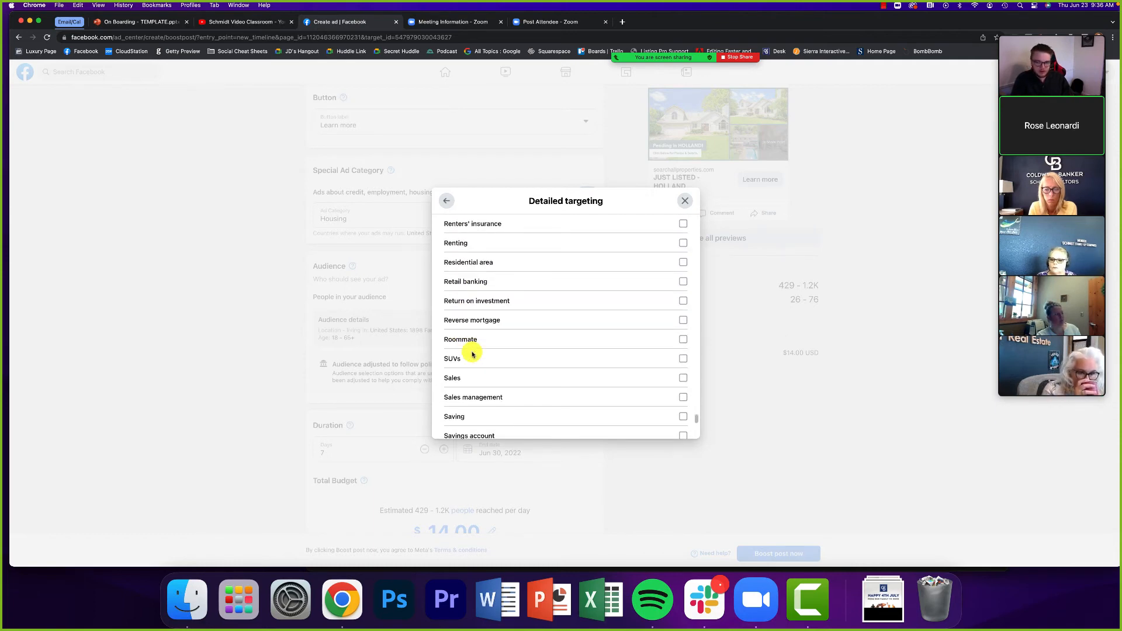
# Cancel the close prompt and go back to the Edit audience targeting suggestions
pyautogui.click(684, 200)
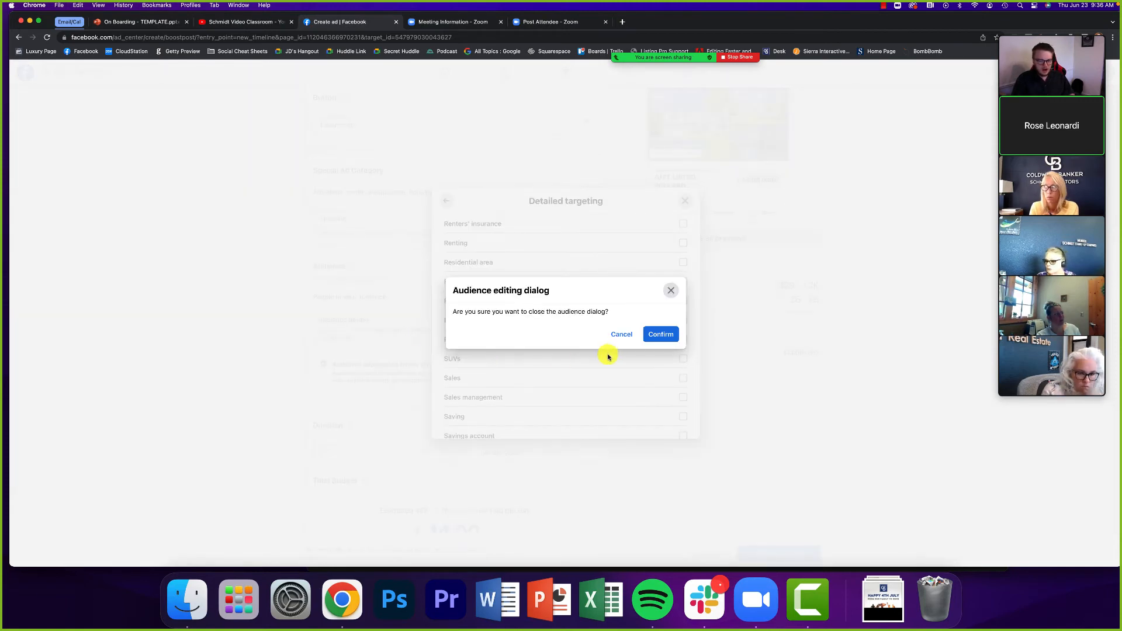
pyautogui.click(621, 335)
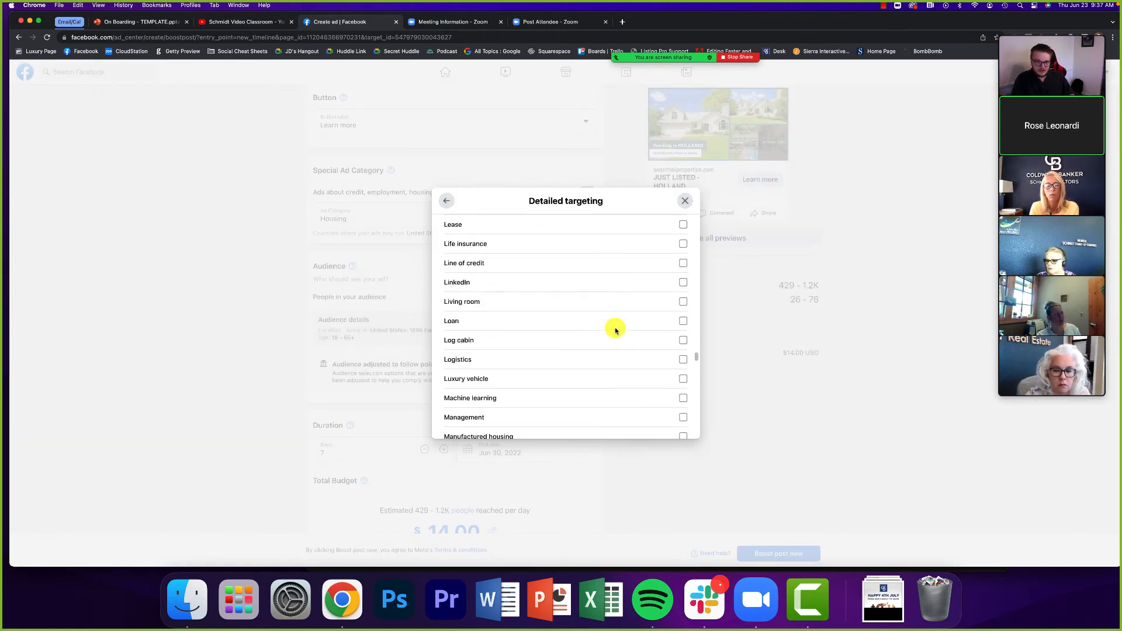
pyautogui.scroll(3)
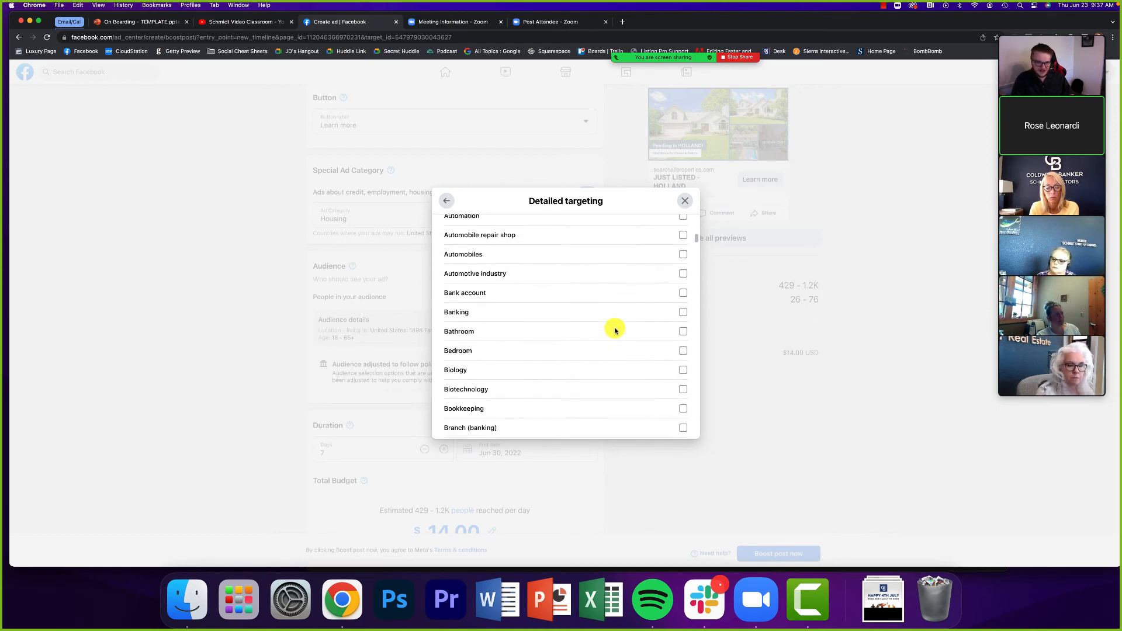
pyautogui.click(446, 200)
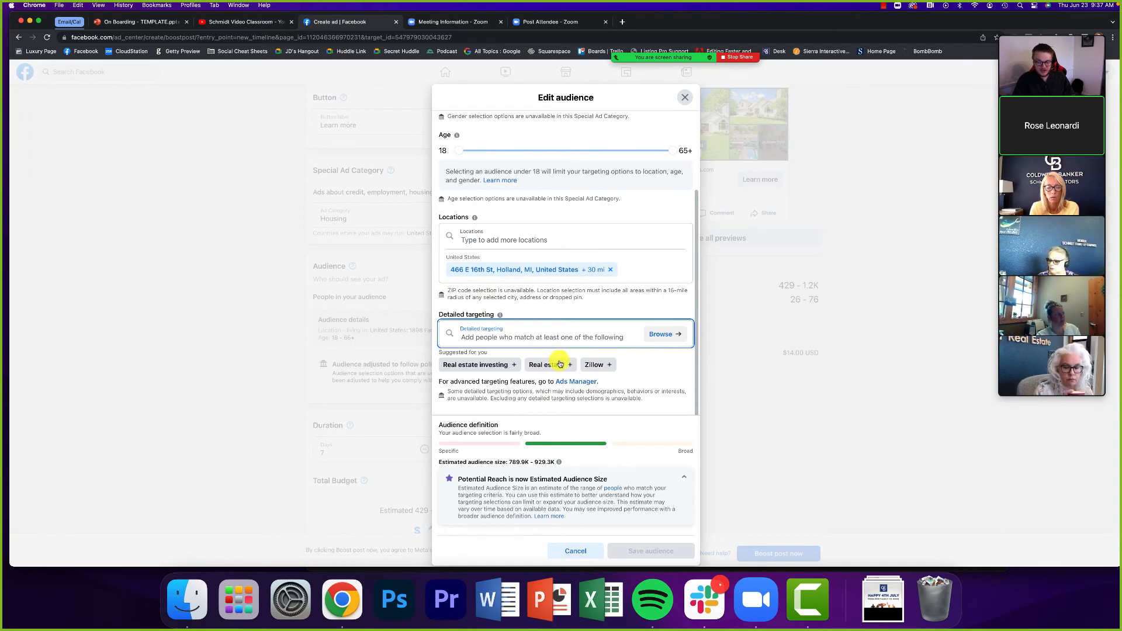
# Add Zillow and Real estate as targeting interests and save the audience
pyautogui.click(597, 365)
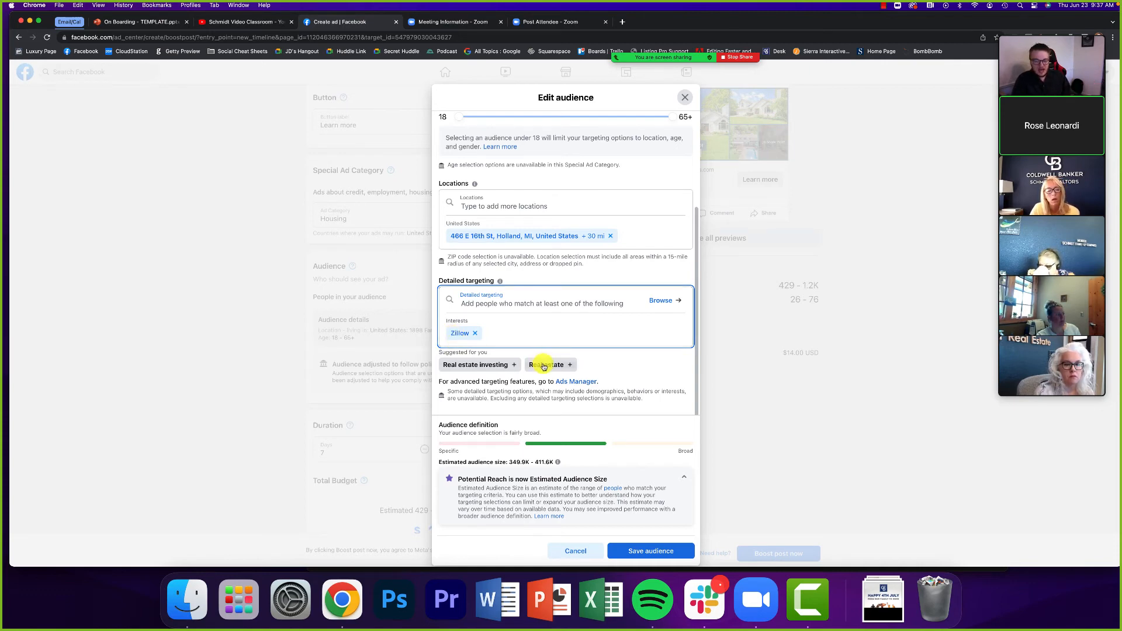
pyautogui.click(546, 365)
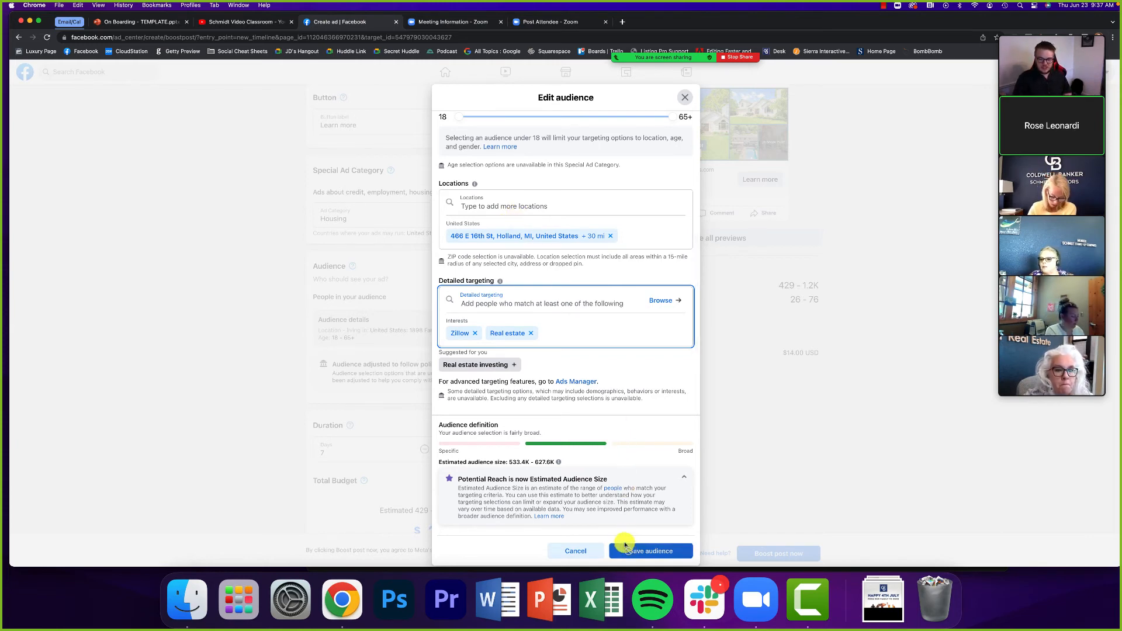
pyautogui.click(648, 551)
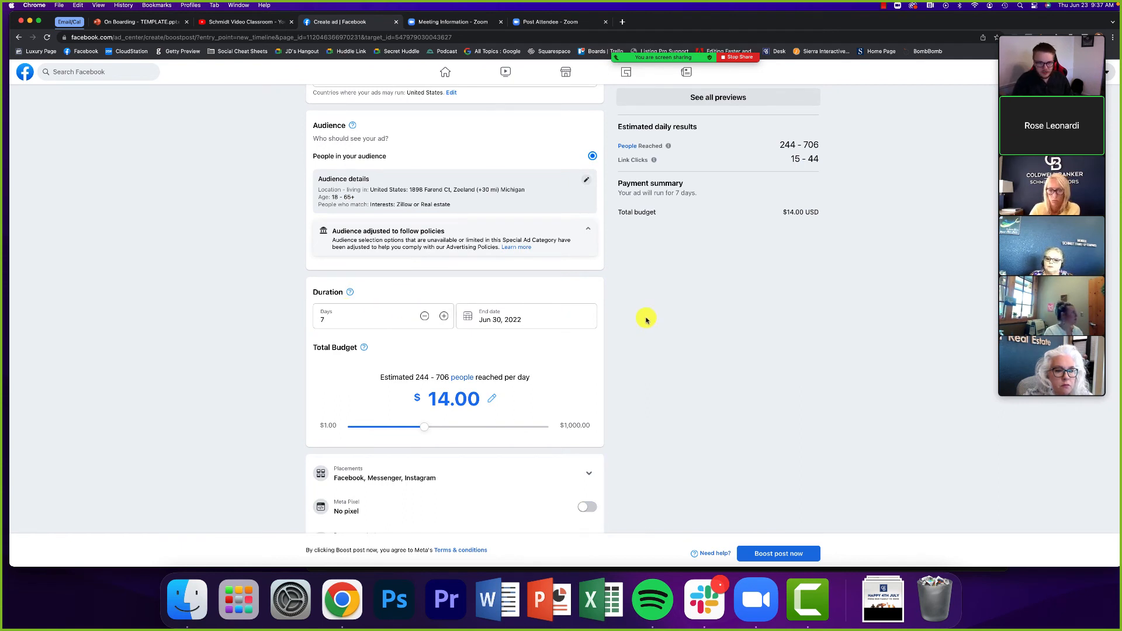
pyautogui.moveTo(628, 342)
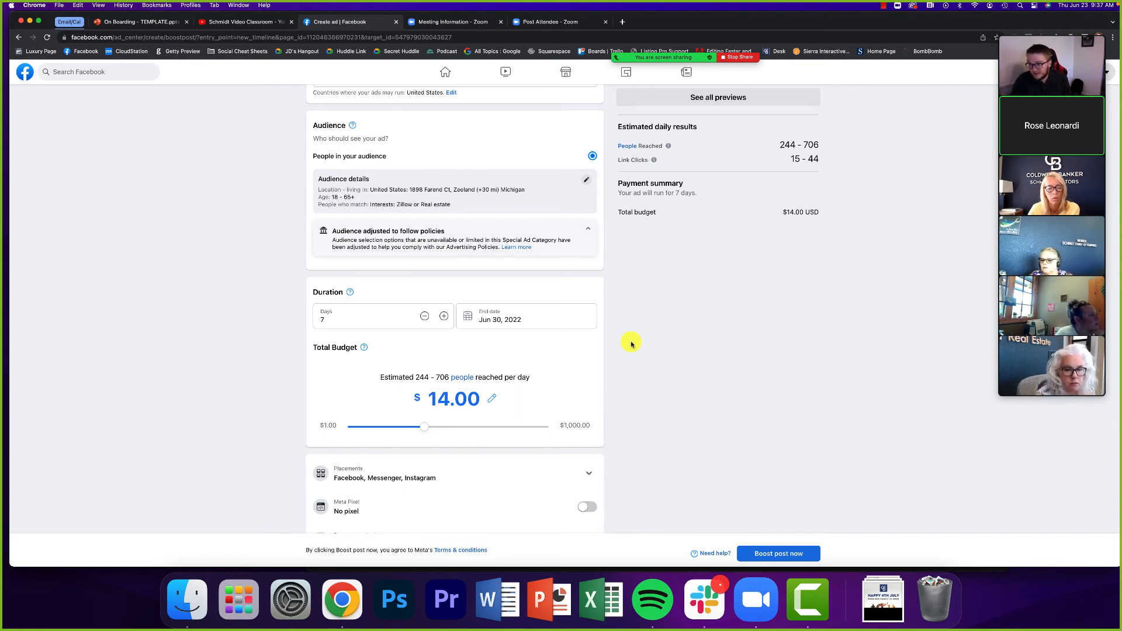
pyautogui.scroll(-3)
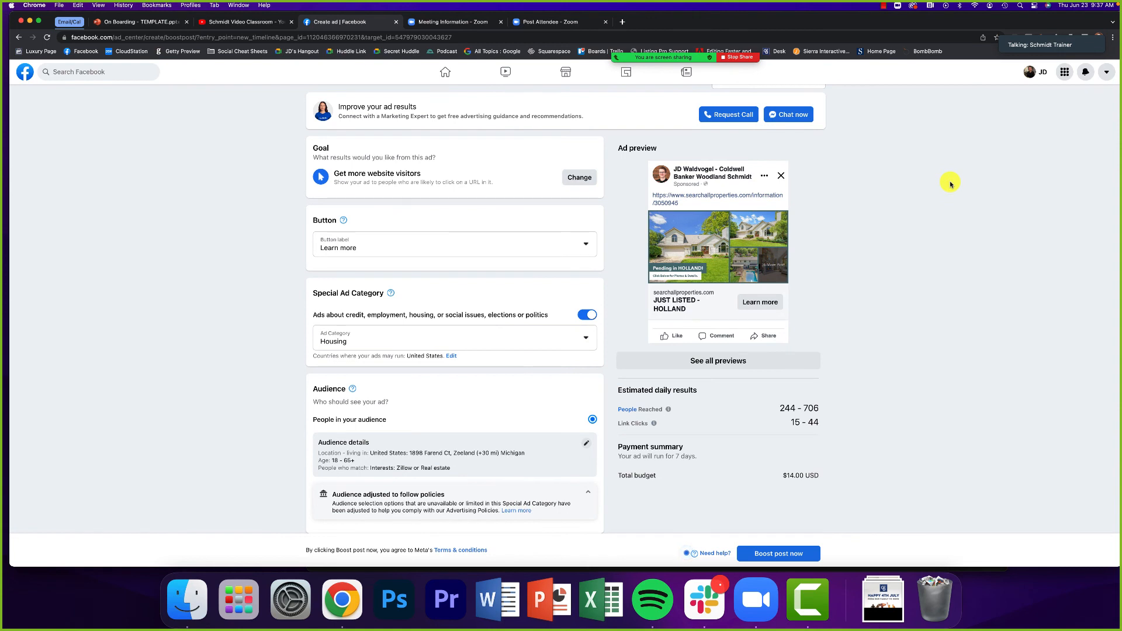
pyautogui.moveTo(951, 163)
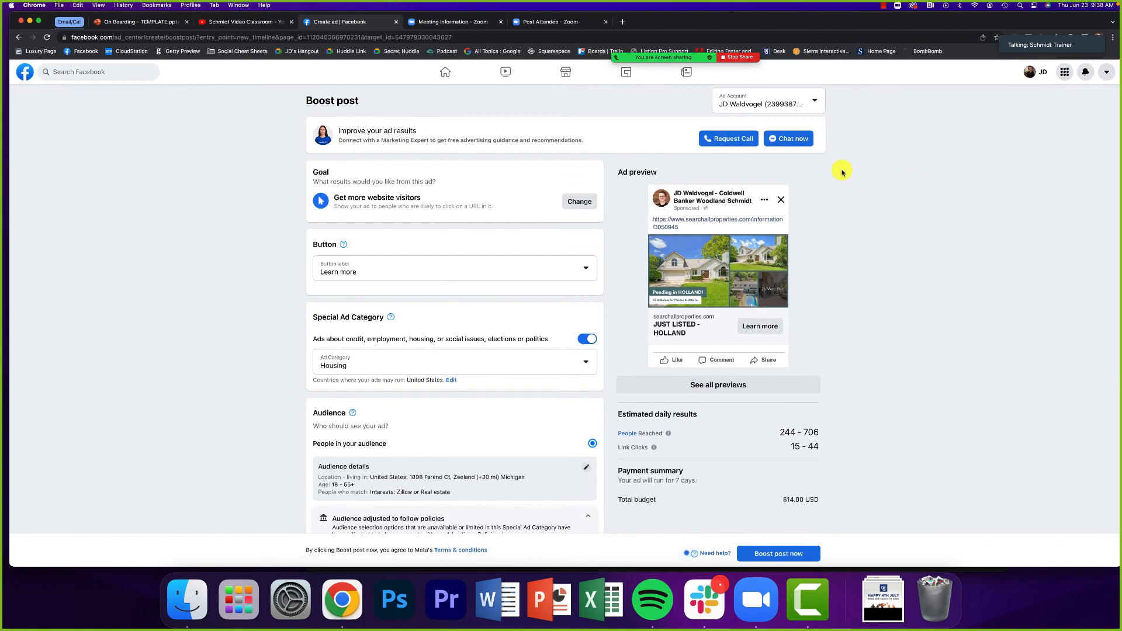
pyautogui.rightClick(37, 50)
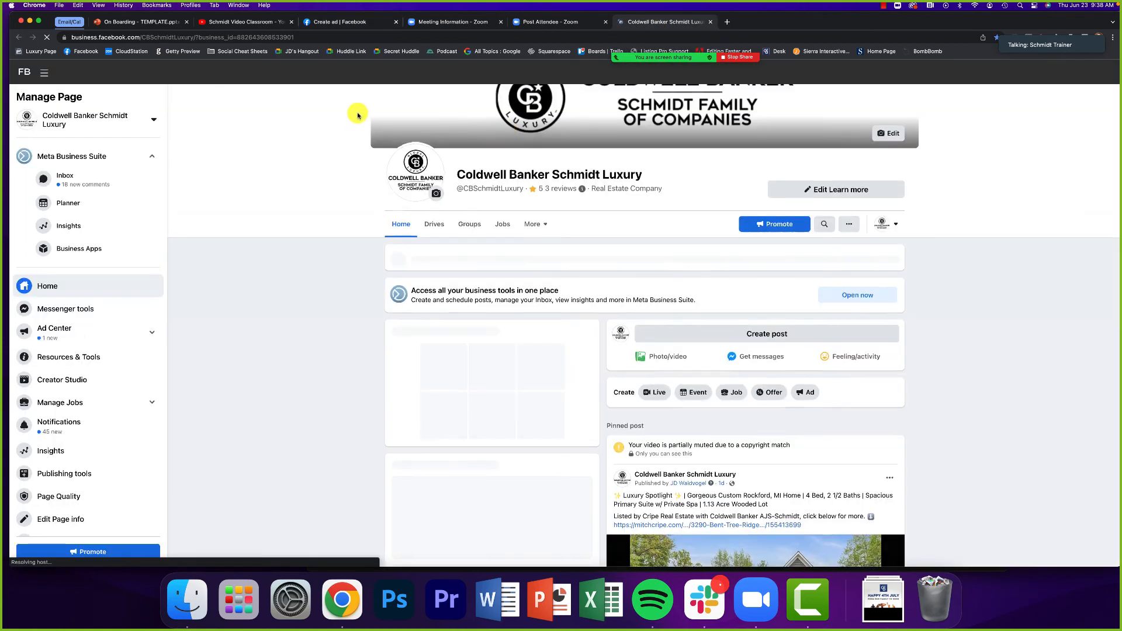
# Scroll down the View results page for the active boosted video post
pyautogui.scroll(-3)
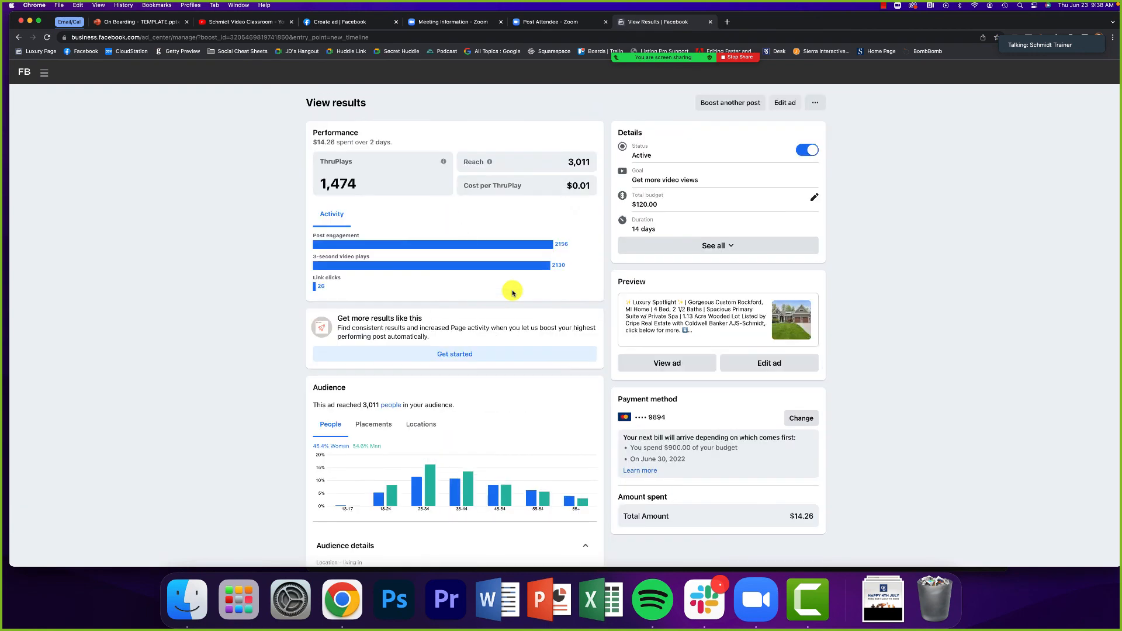
pyautogui.moveTo(282, 304)
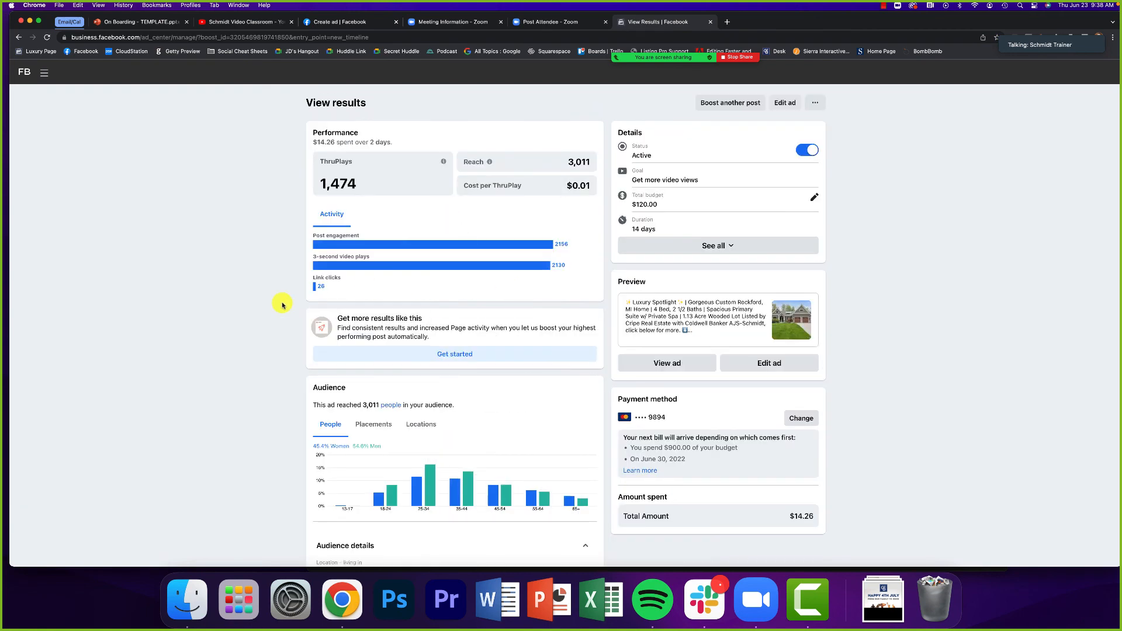
pyautogui.moveTo(15, 34)
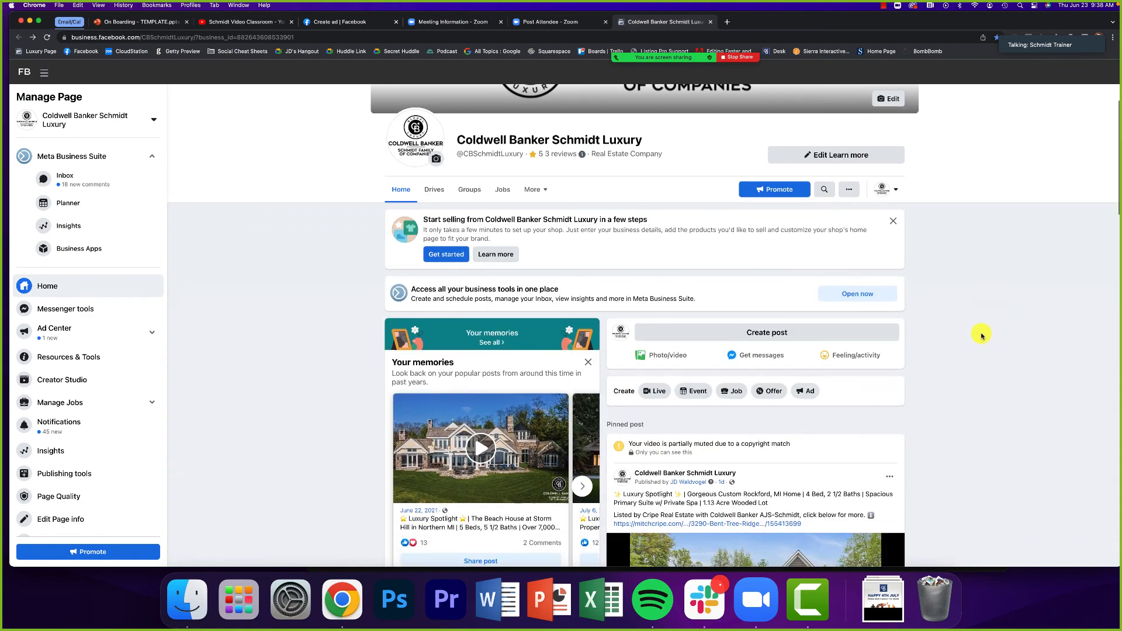
pyautogui.scroll(-3)
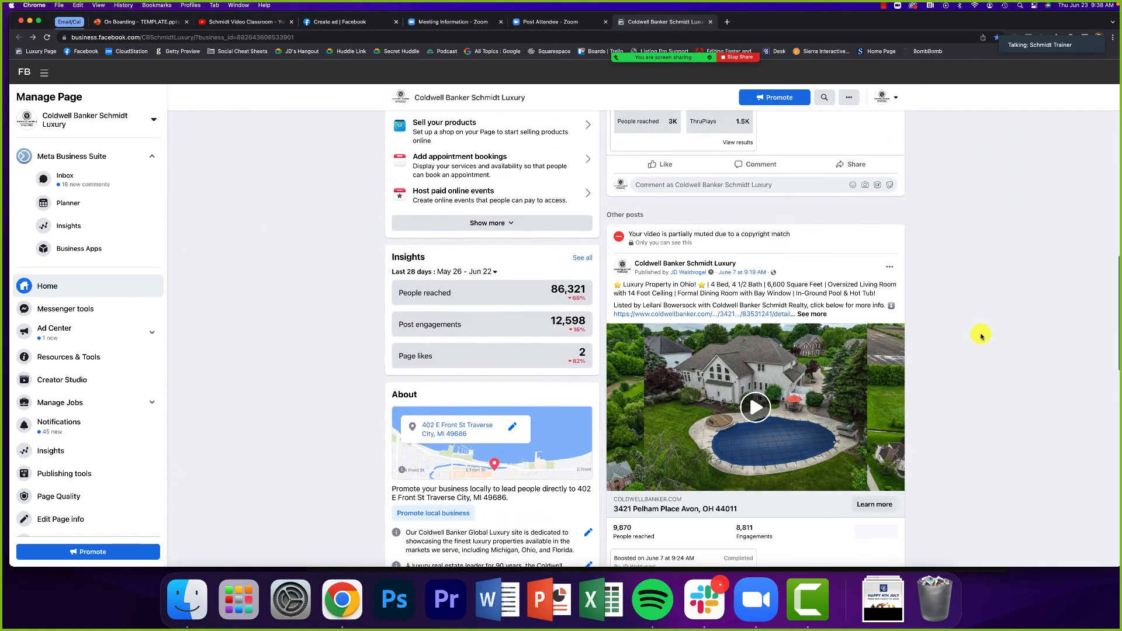
pyautogui.scroll(-3)
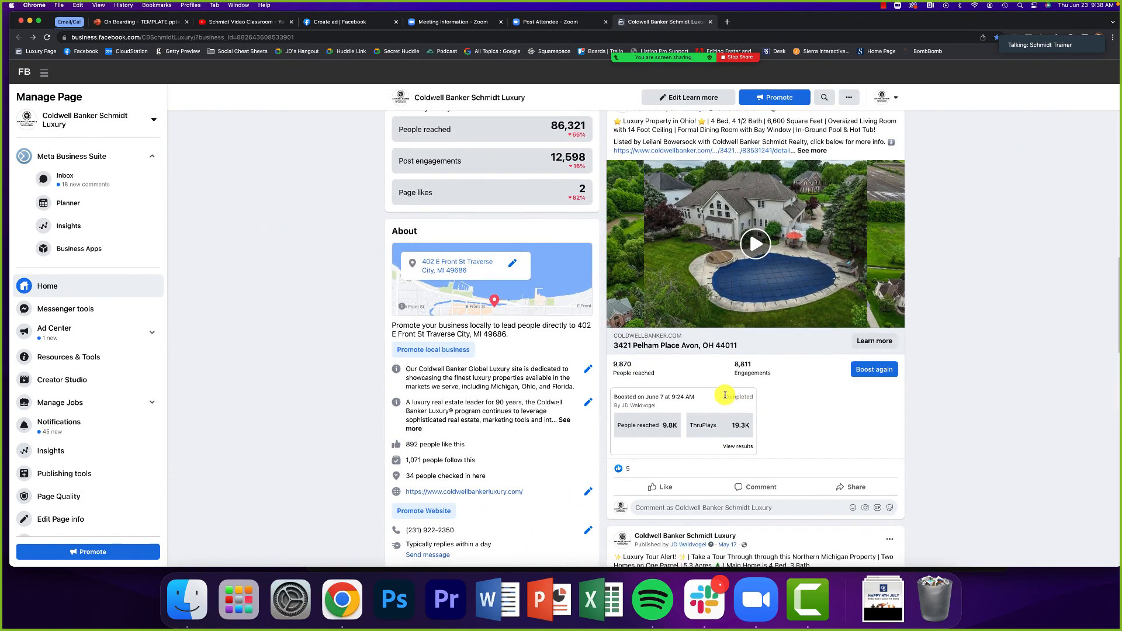
pyautogui.scroll(-3)
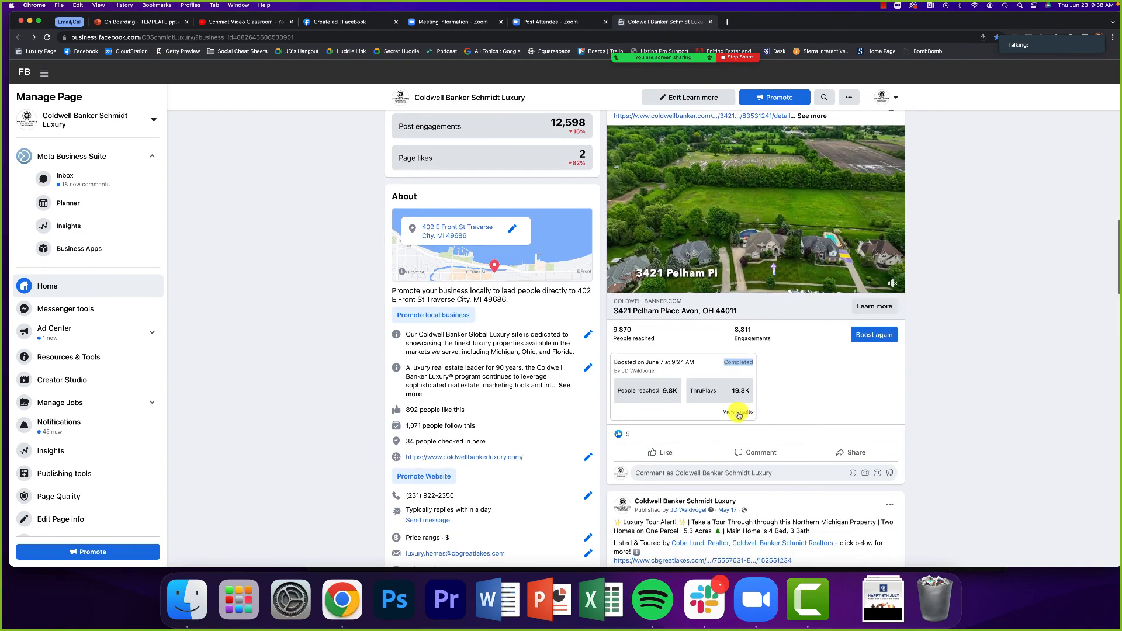